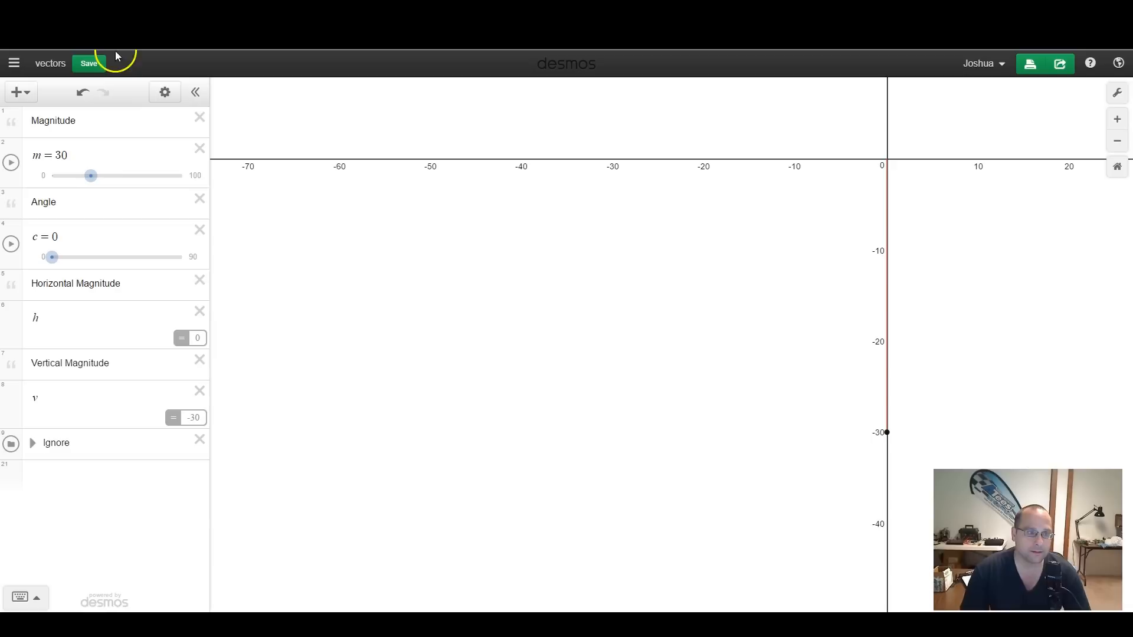
mouse_move(39, 191)
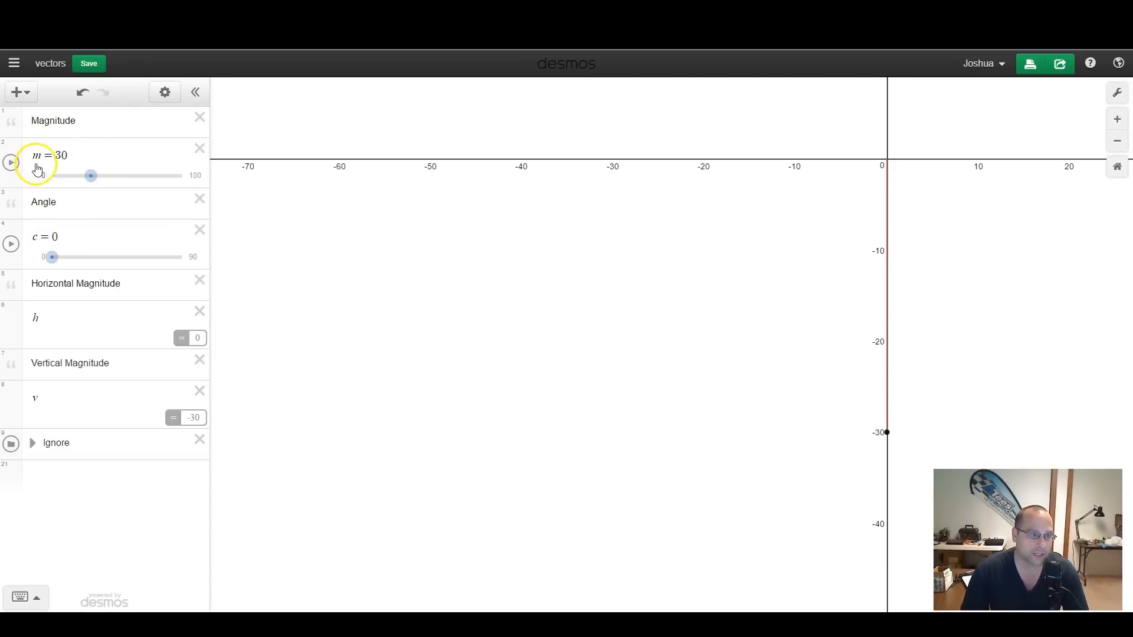
Lower the thrust magnitude m from 30 down to 22
left_click_drag(91, 176, 86, 176)
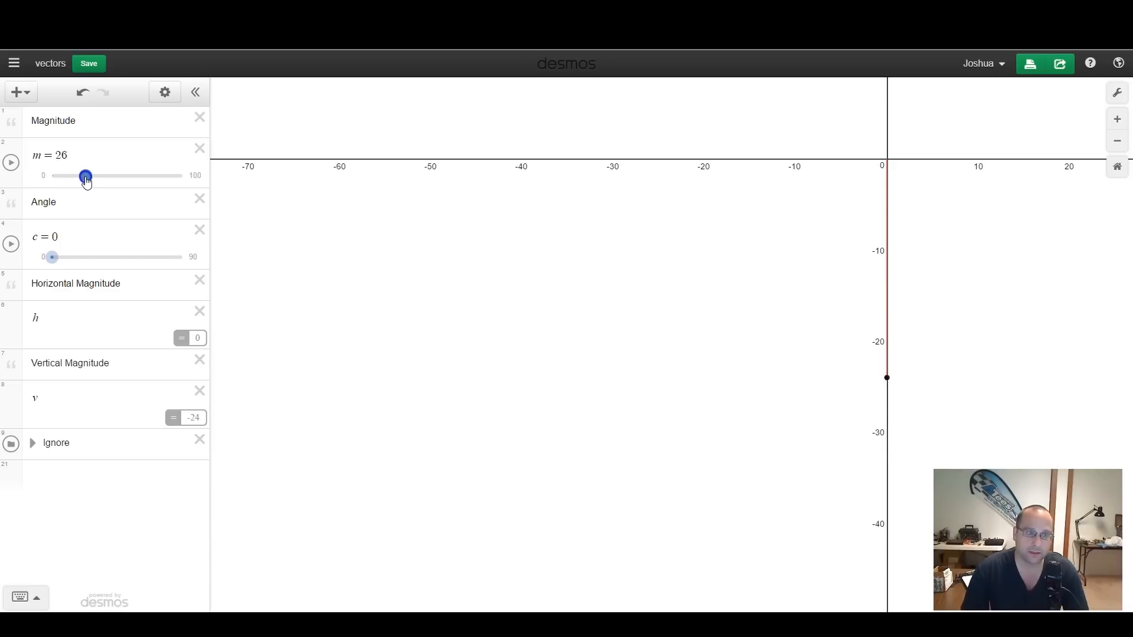
left_click_drag(85, 175, 89, 176)
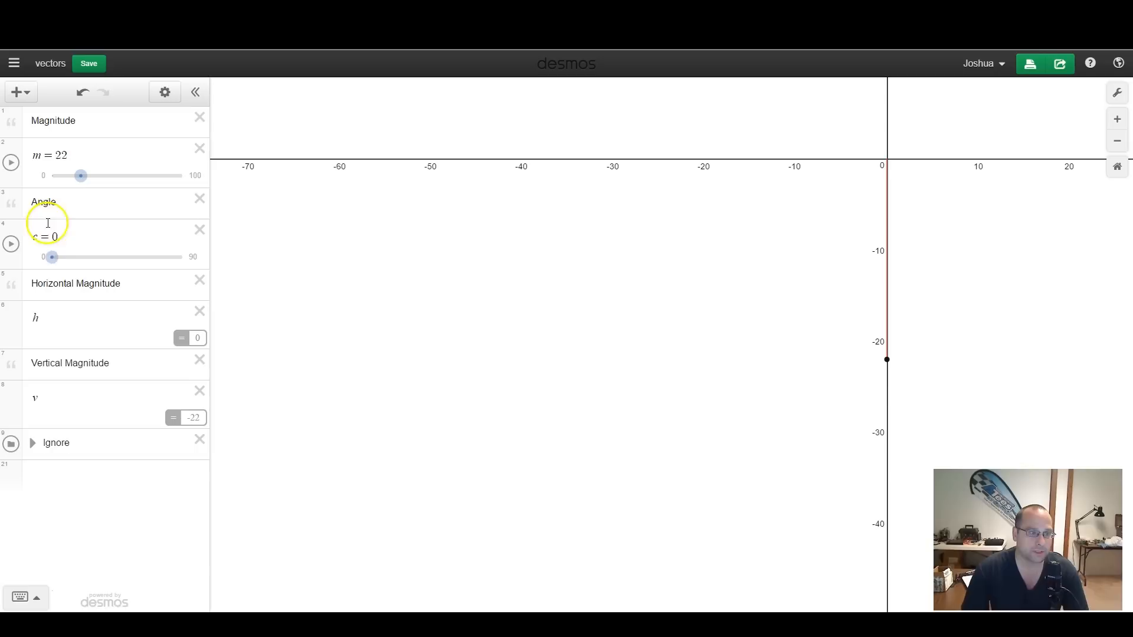
Sweep the angle c through 13, 58, 90 and 49 degrees, then return it to 0
left_click_drag(50, 257, 71, 257)
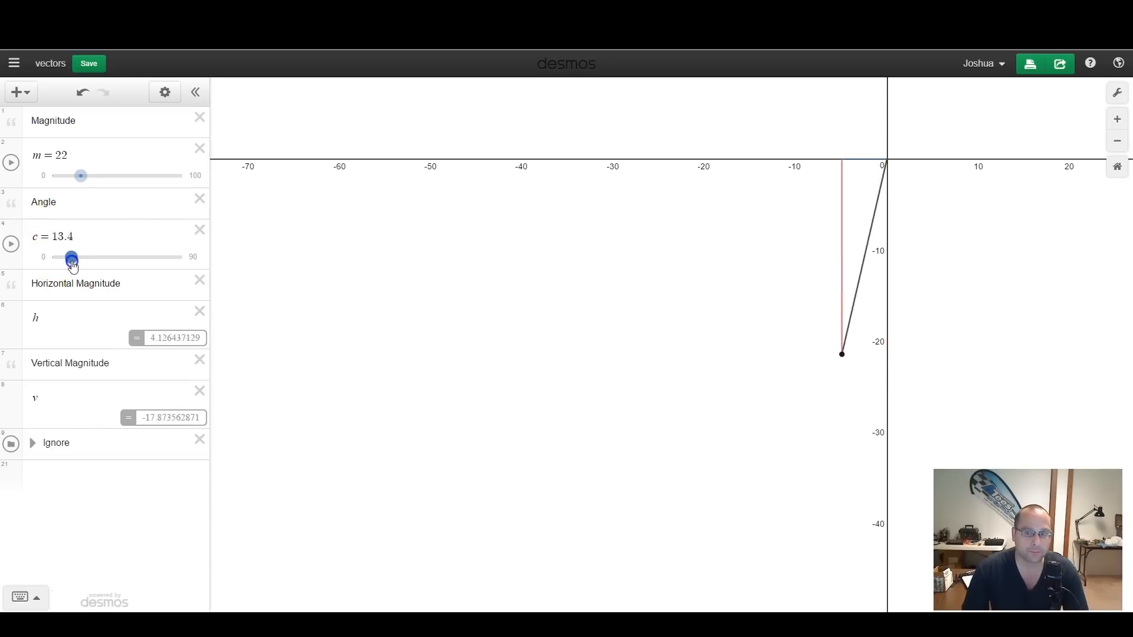
left_click_drag(70, 257, 136, 257)
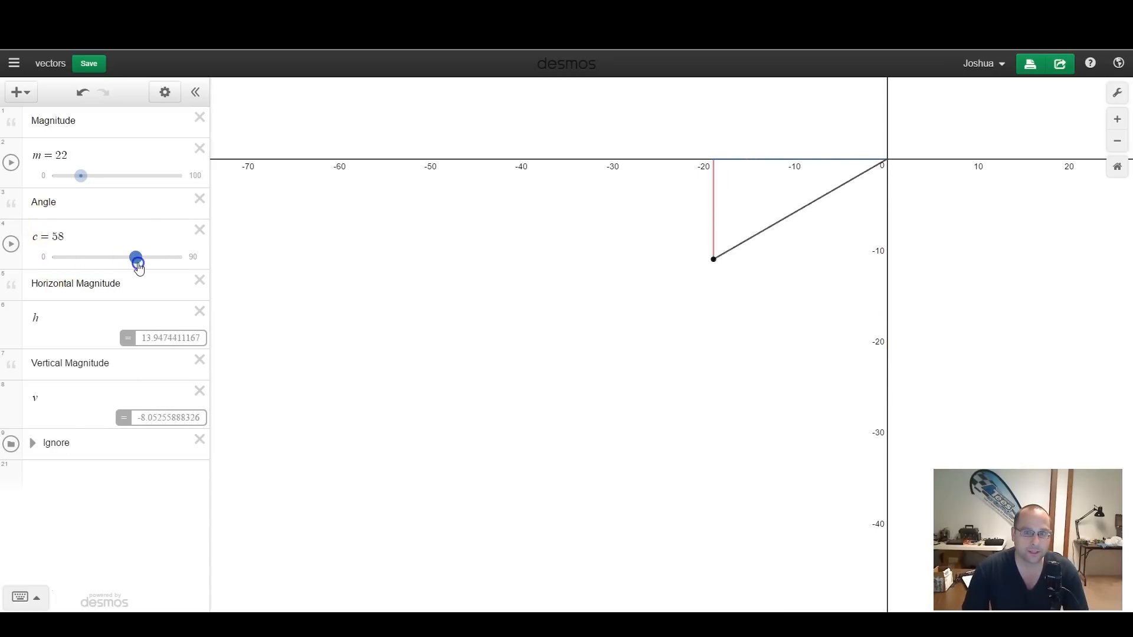
left_click_drag(136, 259, 51, 258)
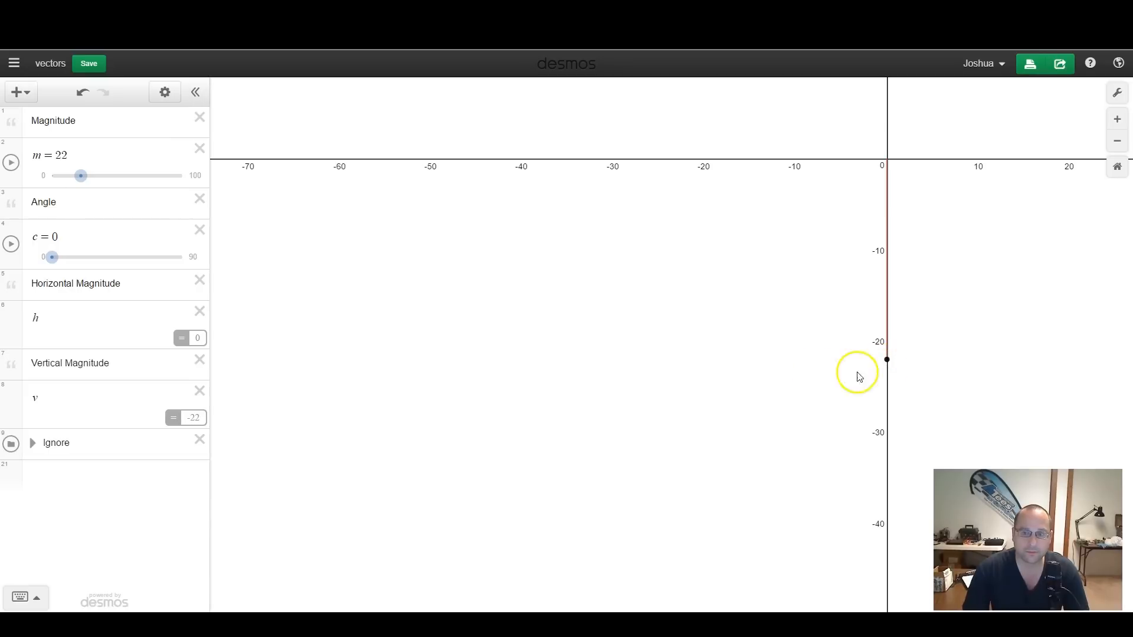
left_click_drag(50, 256, 137, 256)
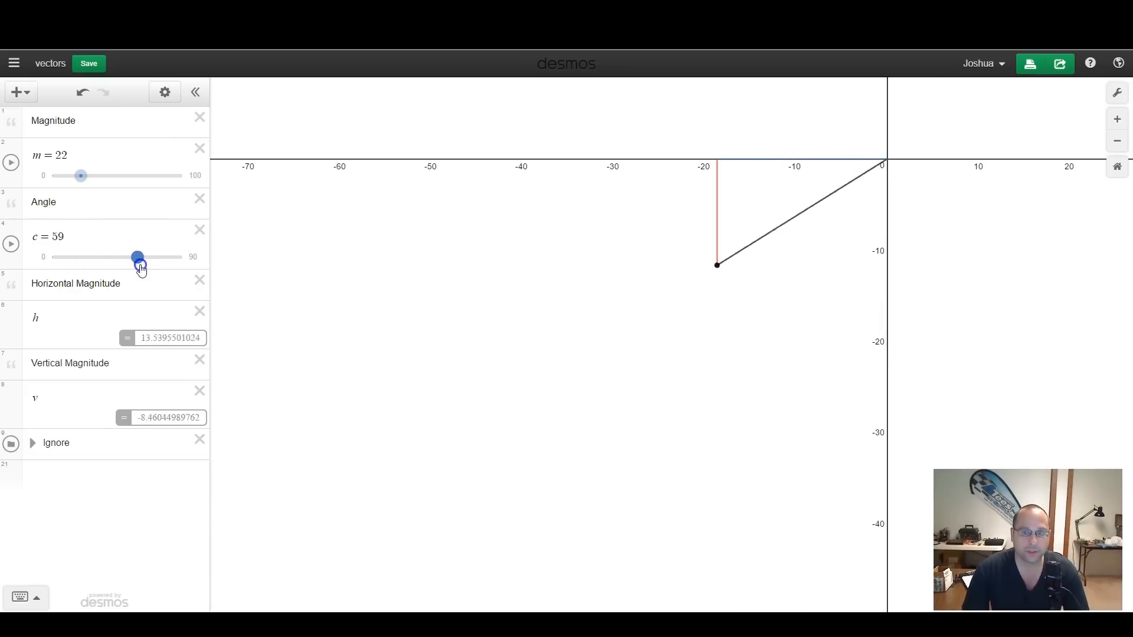
left_click_drag(136, 257, 182, 258)
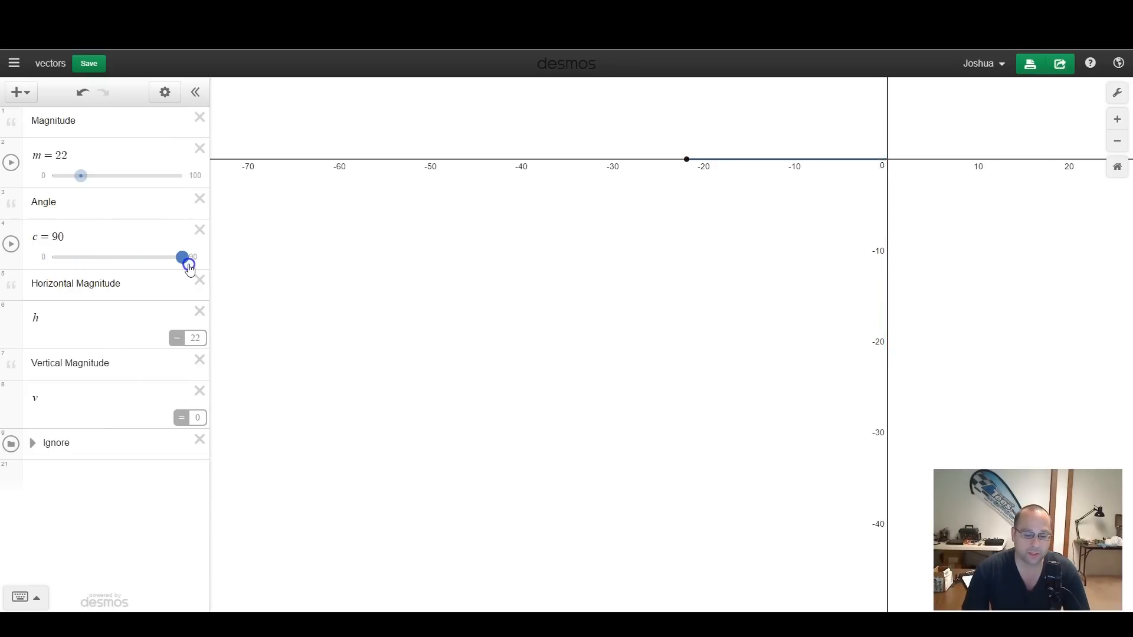
left_click_drag(182, 257, 122, 257)
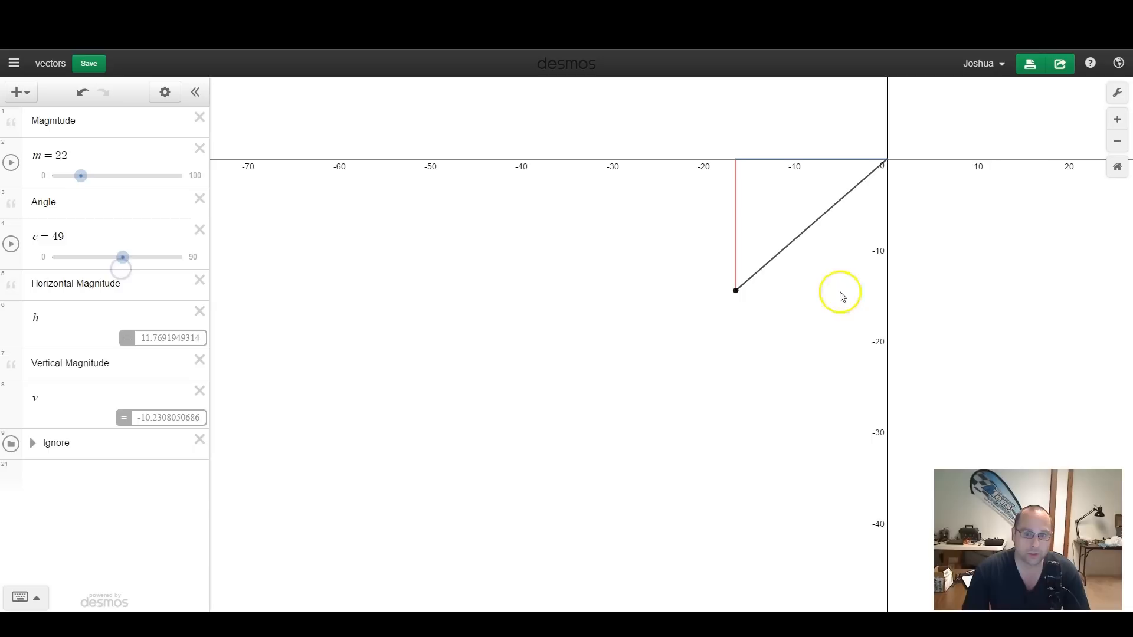
mouse_move(896, 167)
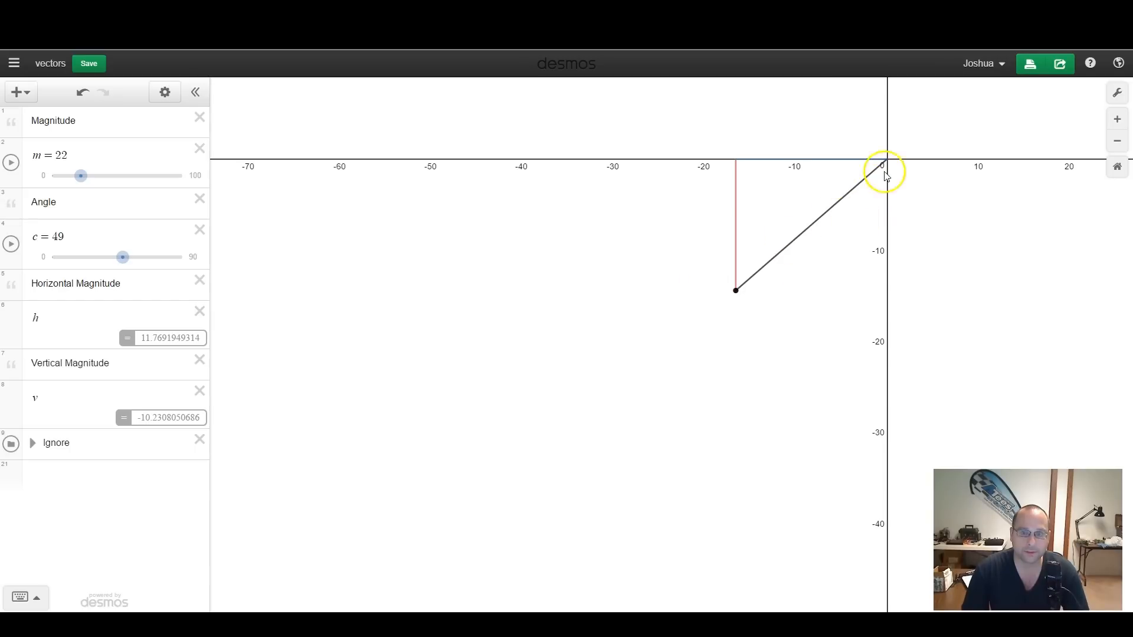
left_click_drag(122, 257, 115, 257)
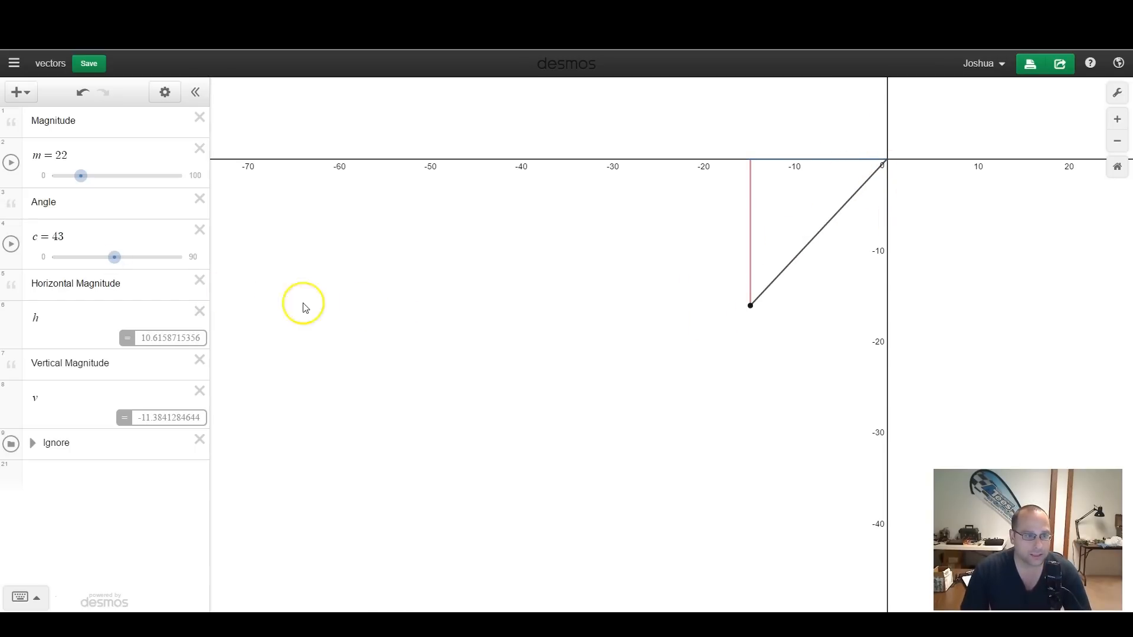
left_click_drag(113, 257, 51, 257)
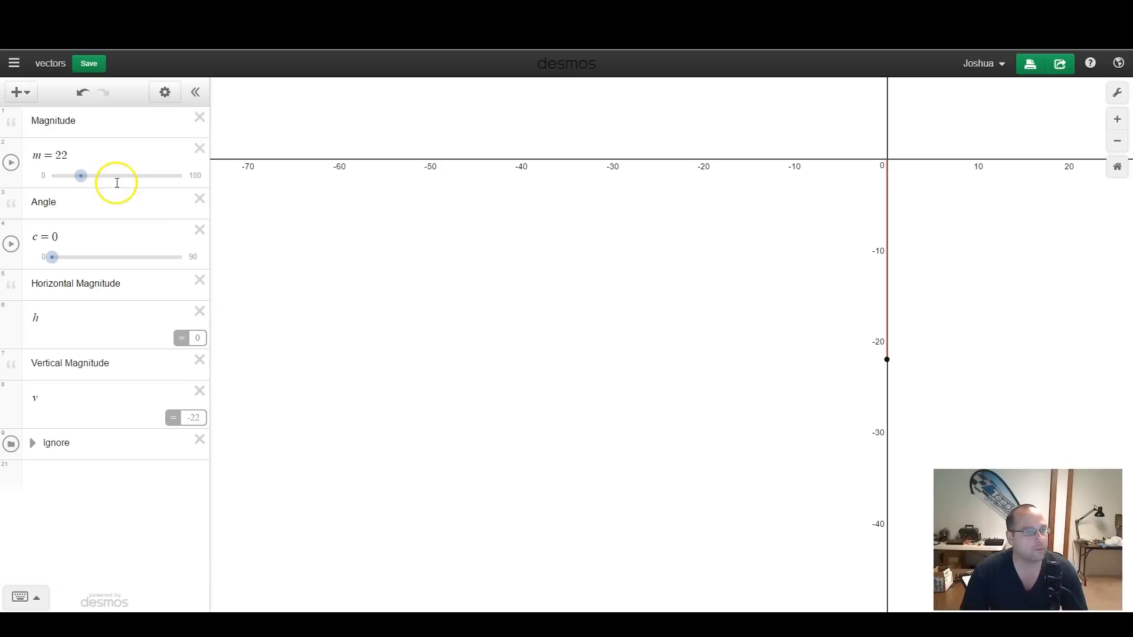
Raise the magnitude m back to 30 so the vertical component reads -30
left_click_drag(80, 176, 92, 176)
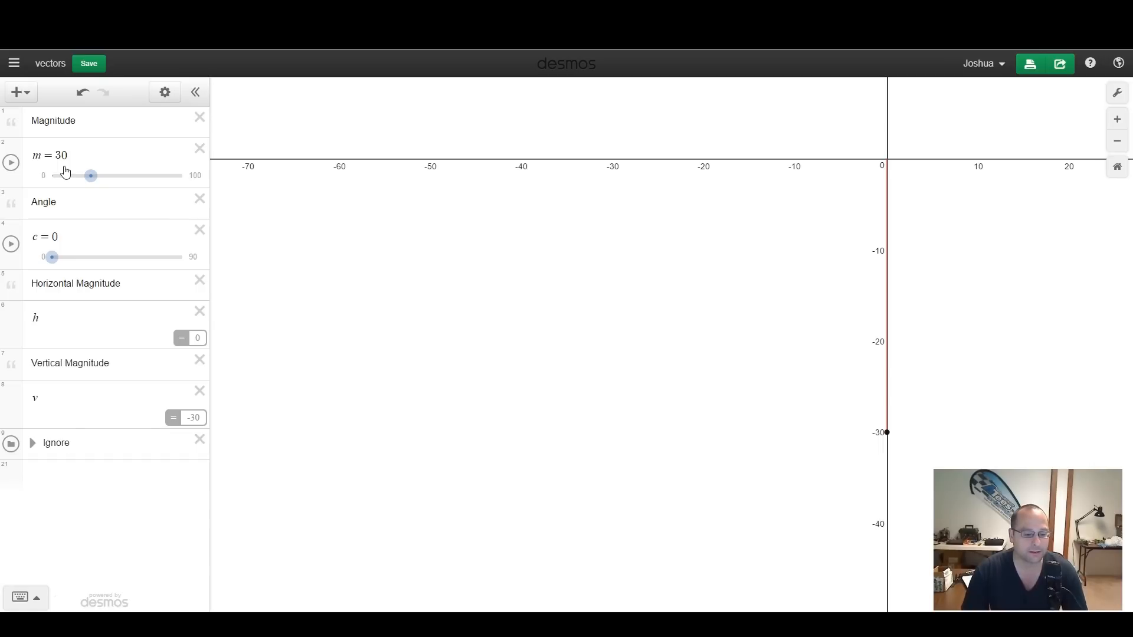
mouse_move(64, 171)
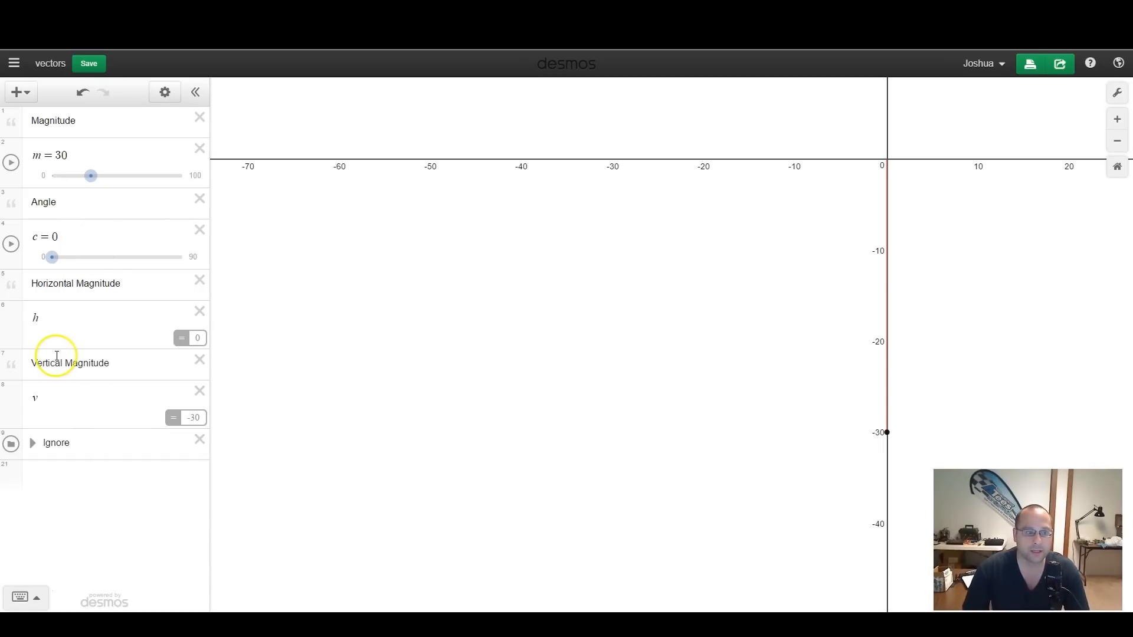
mouse_move(217, 449)
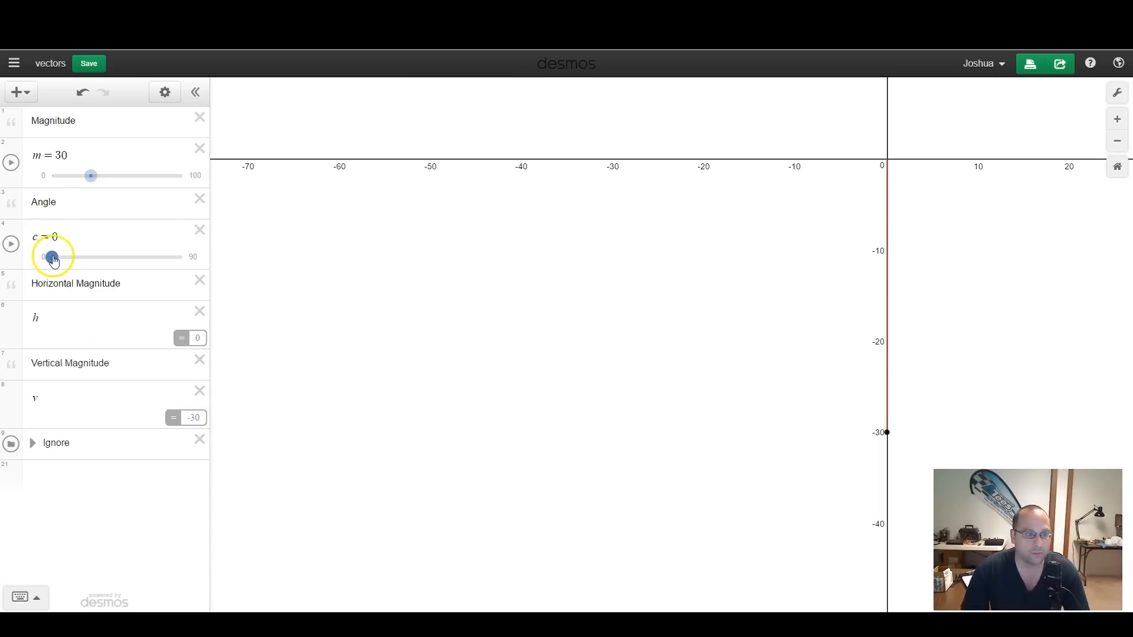
Tilt the angle c from 0 up through 15 and 24 to settle at 25 degrees
left_click_drag(52, 258, 74, 257)
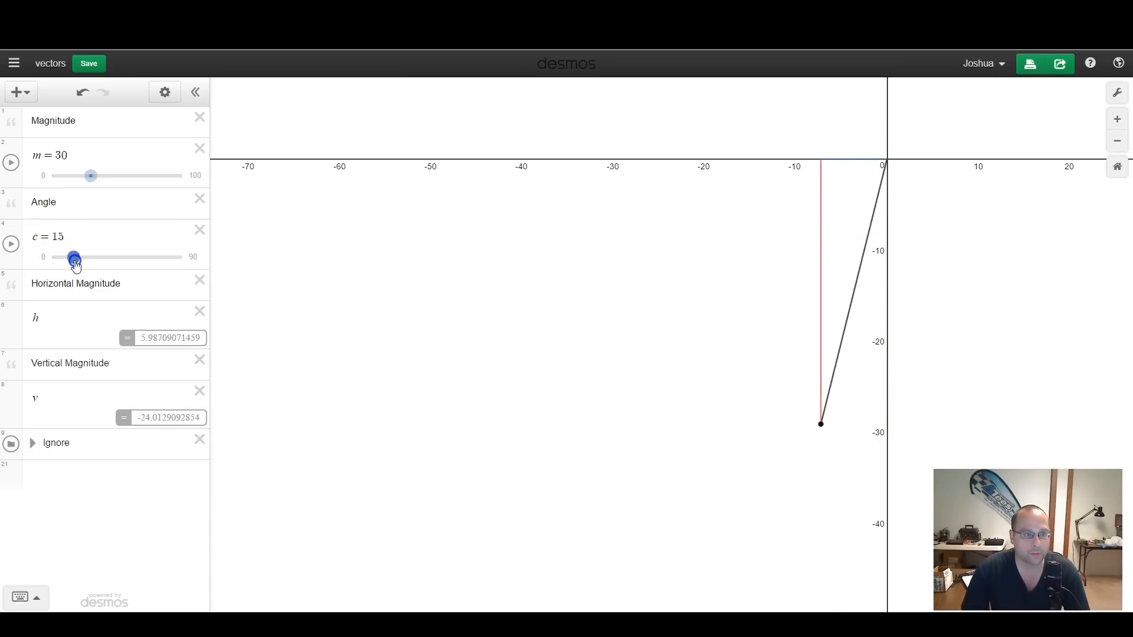
left_click_drag(74, 257, 88, 257)
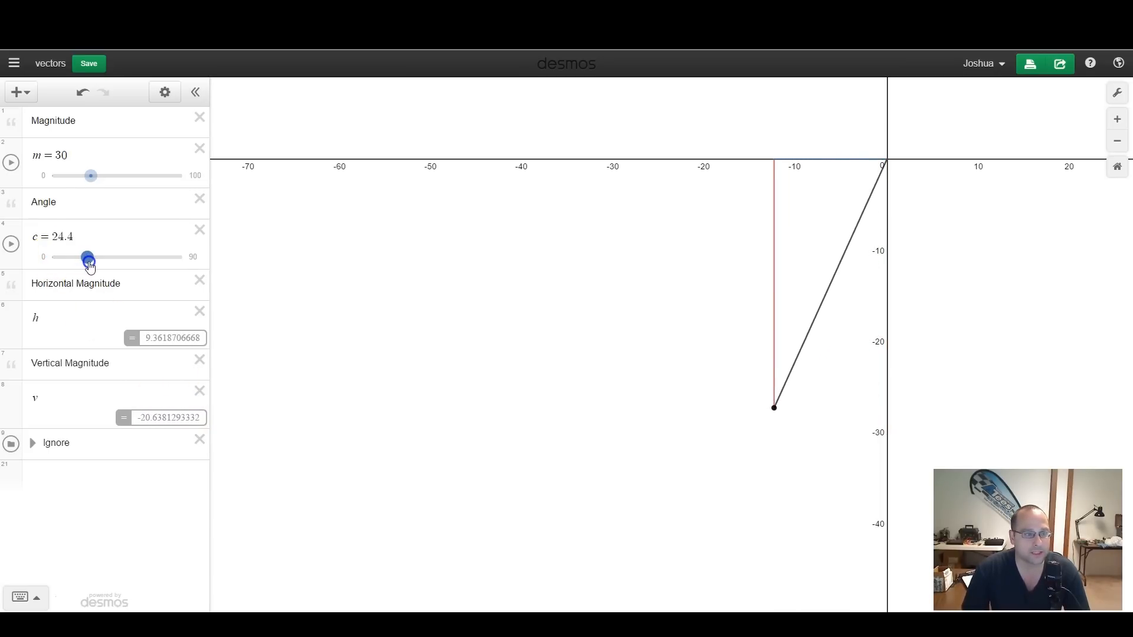
left_click_drag(87, 257, 88, 256)
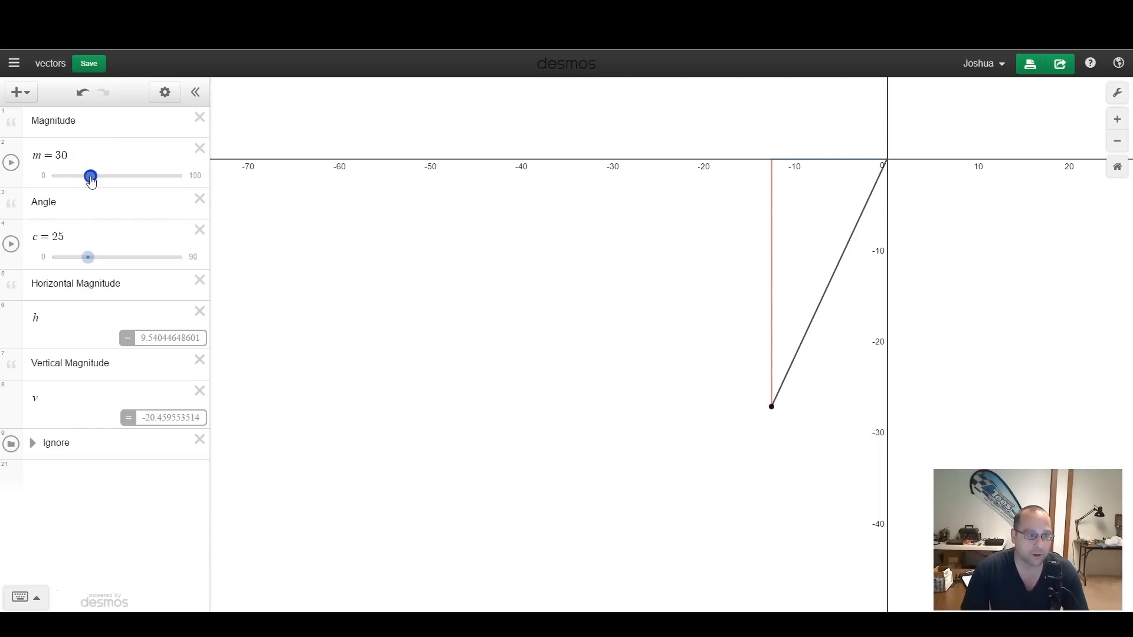
Raise the magnitude m to 44 so the components read about 13.99 and -30.01
left_click_drag(90, 175, 103, 176)
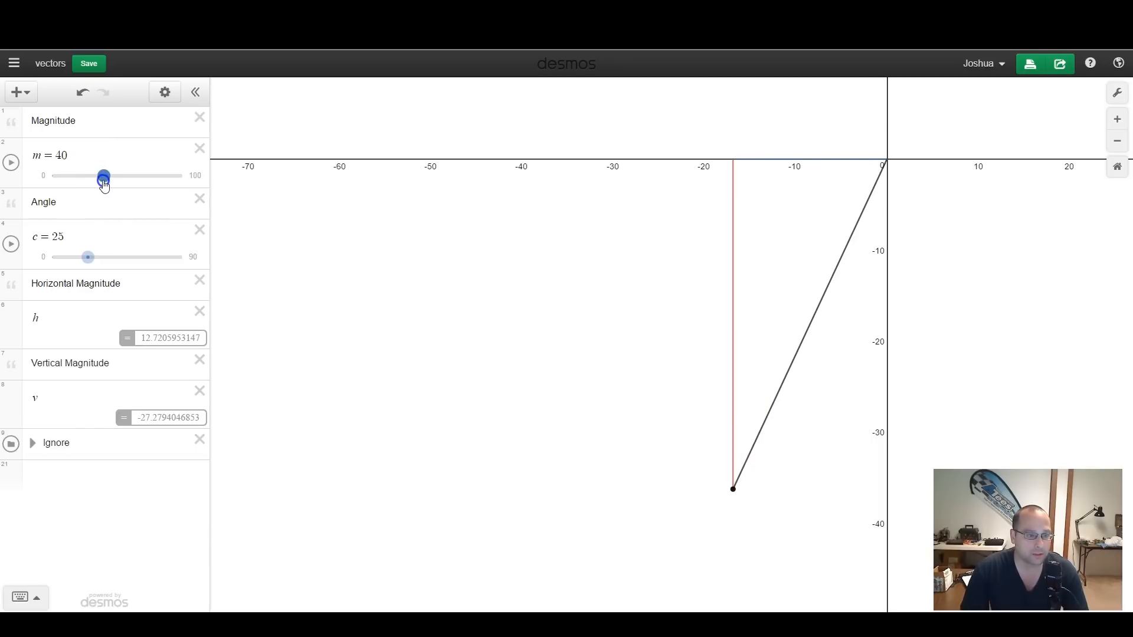
left_click_drag(103, 175, 109, 174)
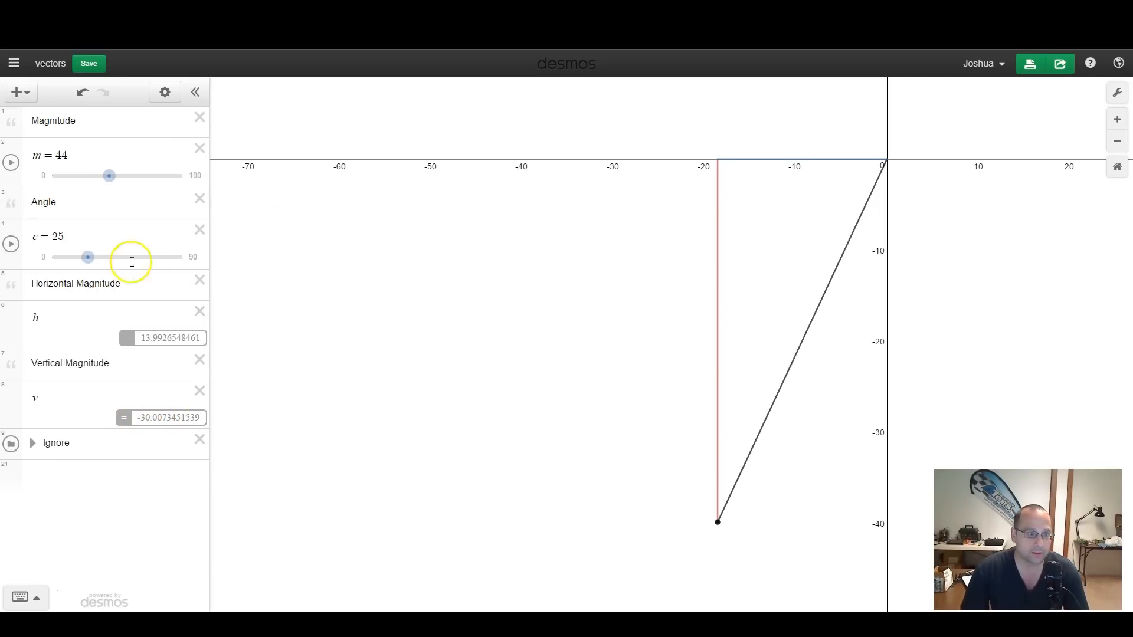
left_click(170, 338)
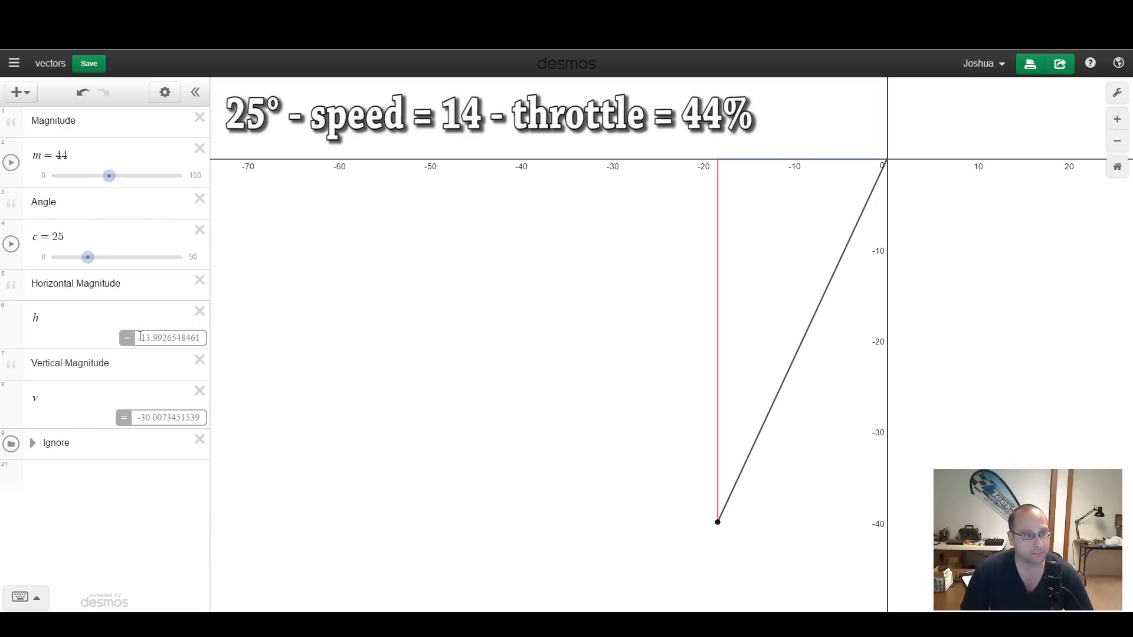
Increase the angle c from 25 to 35 degrees
left_click_drag(88, 257, 95, 257)
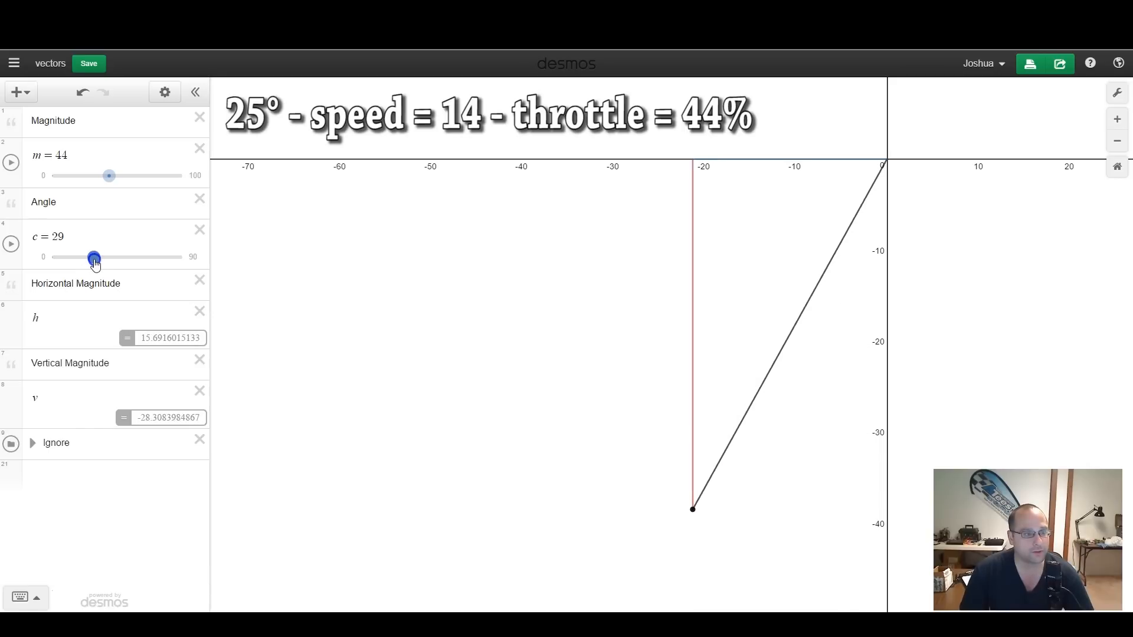
left_click_drag(94, 257, 101, 257)
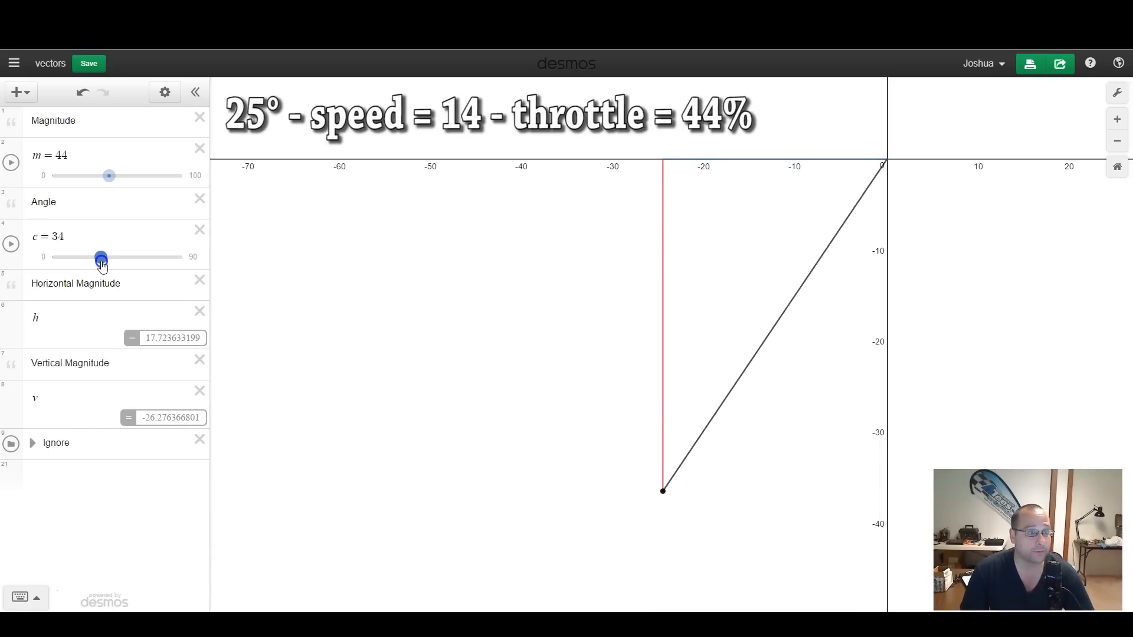
left_click_drag(101, 257, 103, 258)
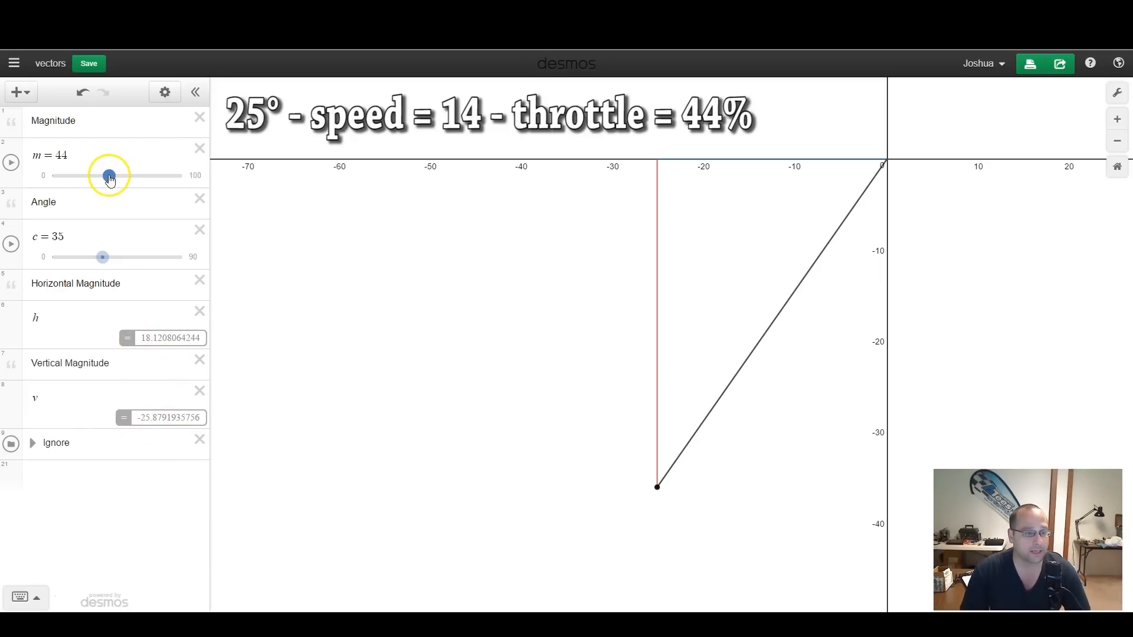
Raise the magnitude m to 52, keeping the vertical component near -30
left_click_drag(109, 176, 113, 176)
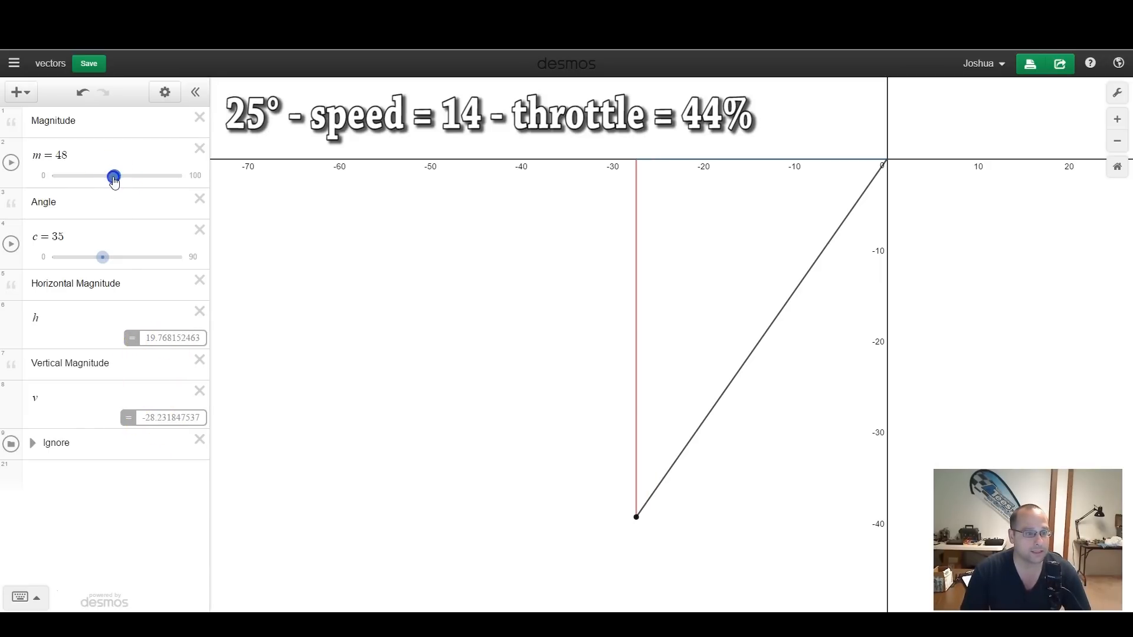
left_click_drag(113, 176, 118, 176)
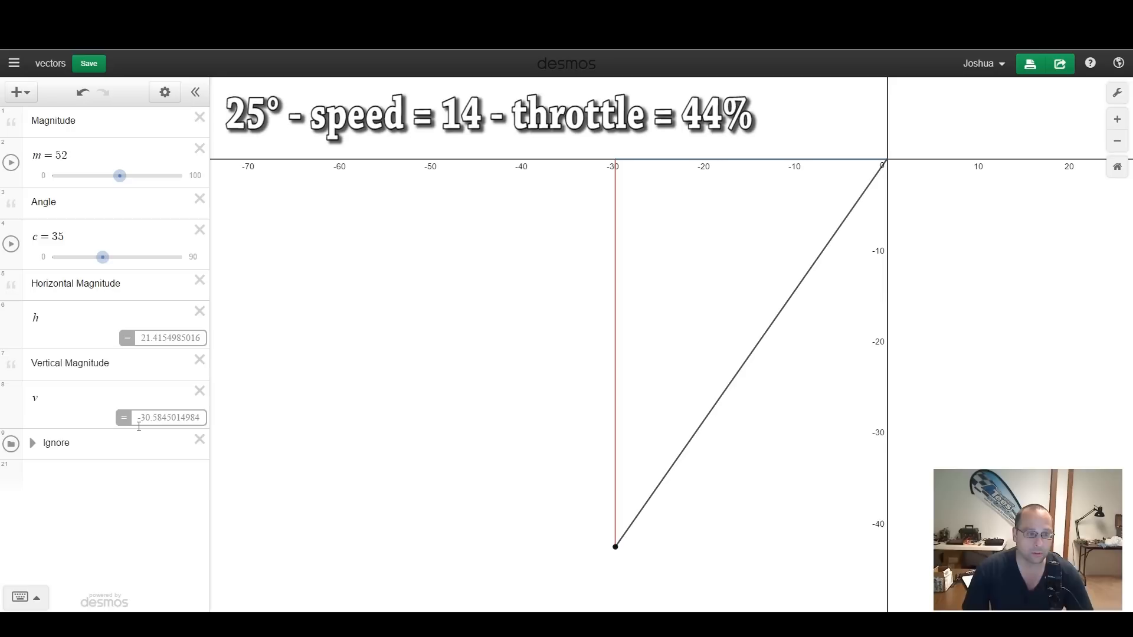
left_click(170, 337)
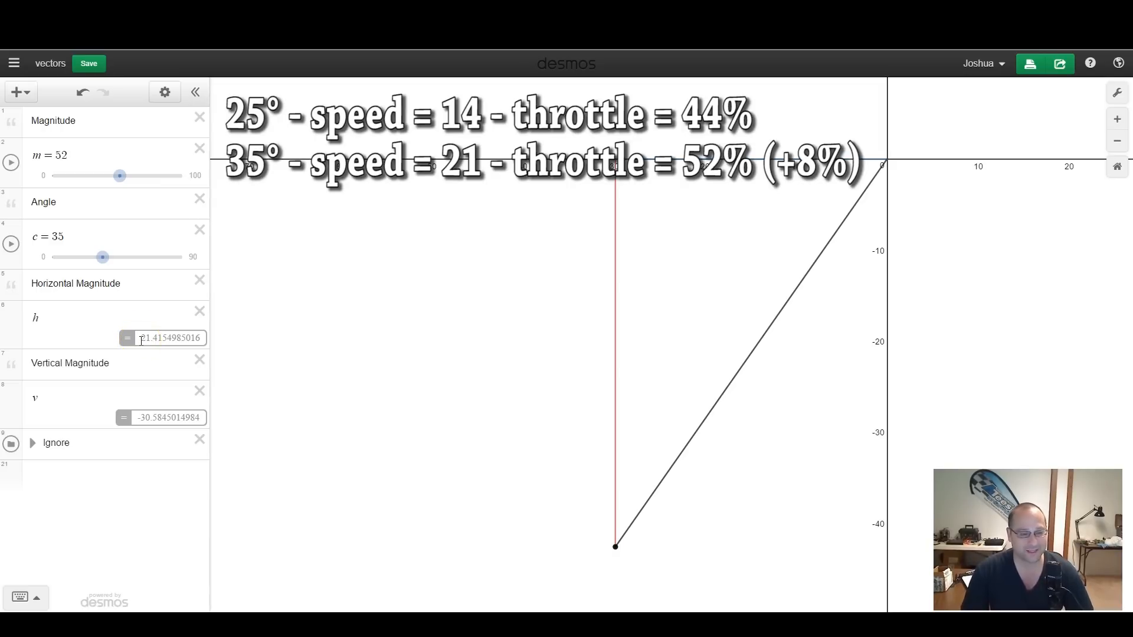
mouse_move(171, 378)
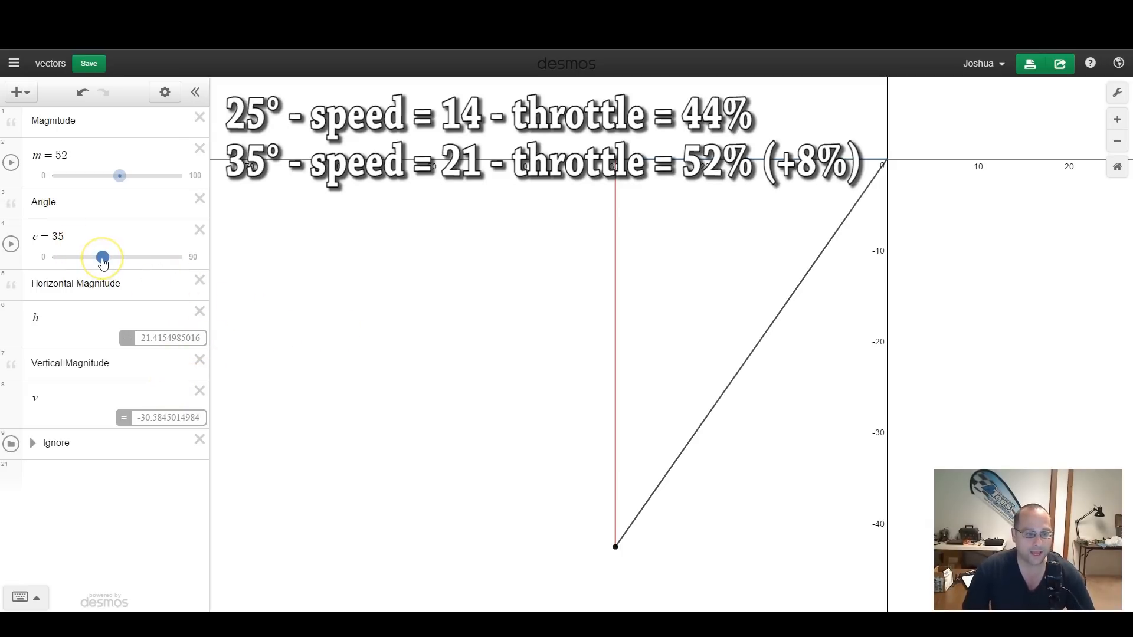
Set the angle c to 55 degrees
left_click_drag(102, 257, 124, 257)
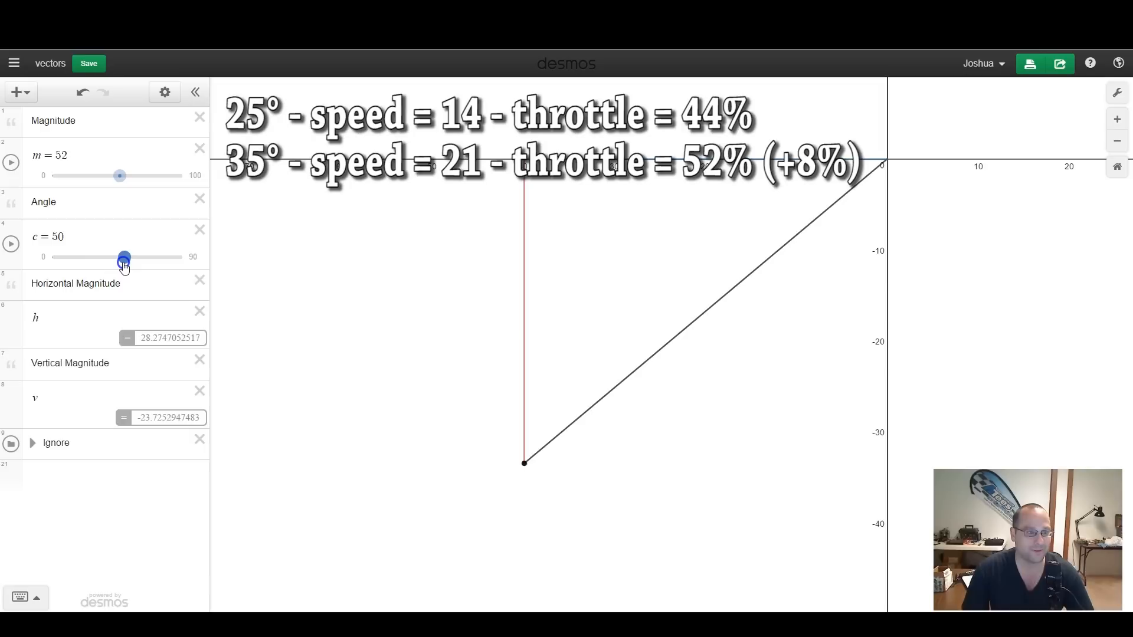
left_click_drag(124, 256, 131, 263)
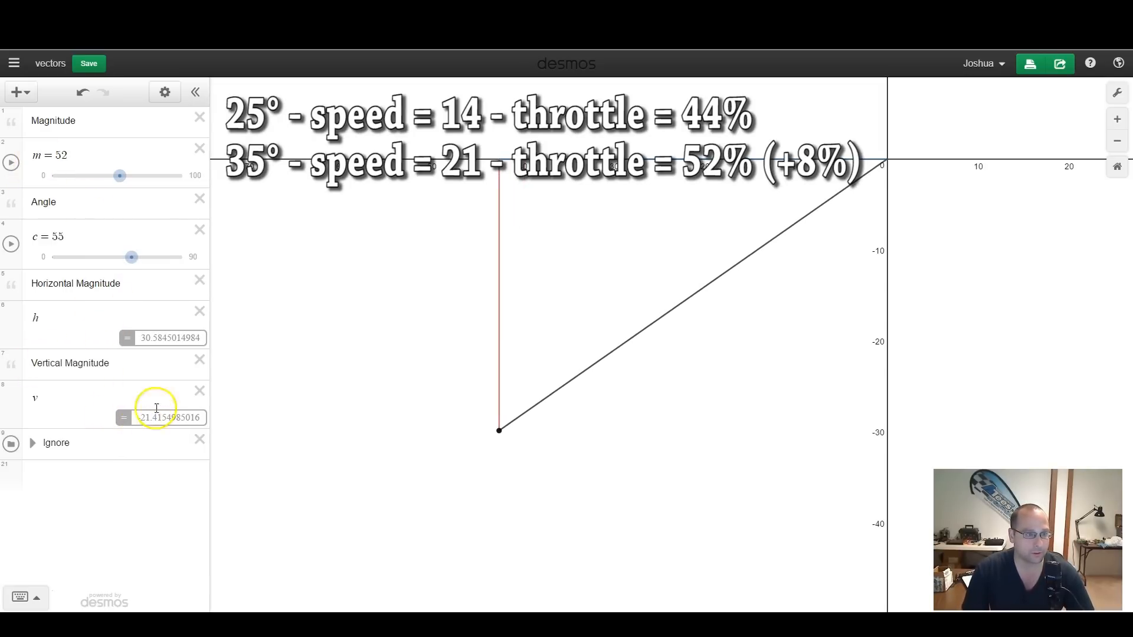
Raise the magnitude m through 54 and 68 to 74, giving components about 43.52 and -30.48
left_click_drag(120, 176, 122, 176)
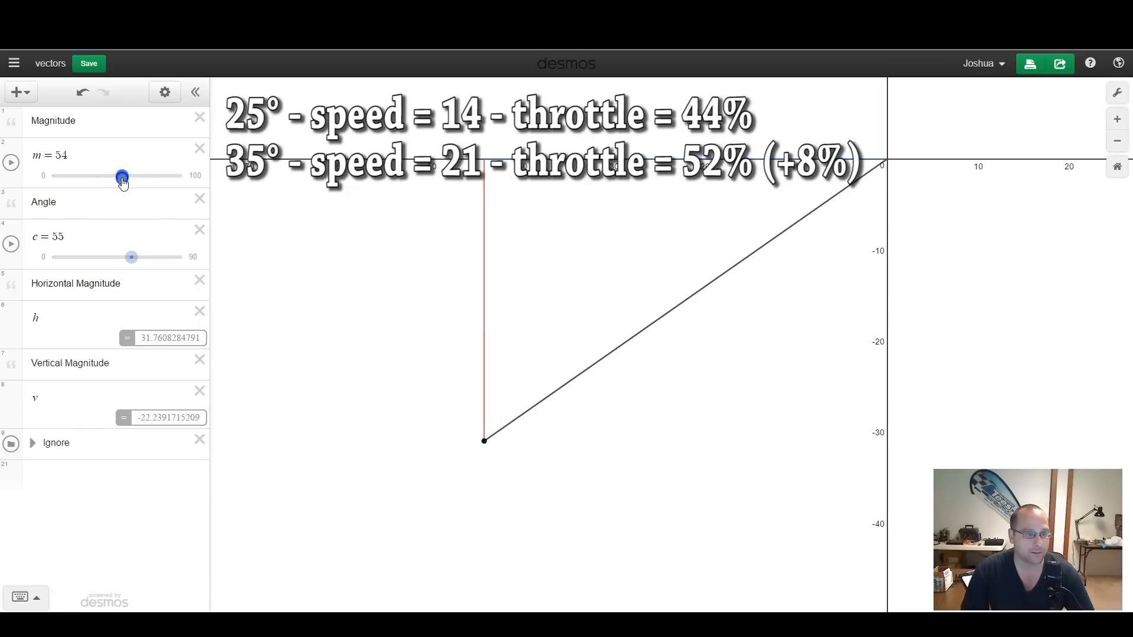
left_click_drag(122, 176, 139, 176)
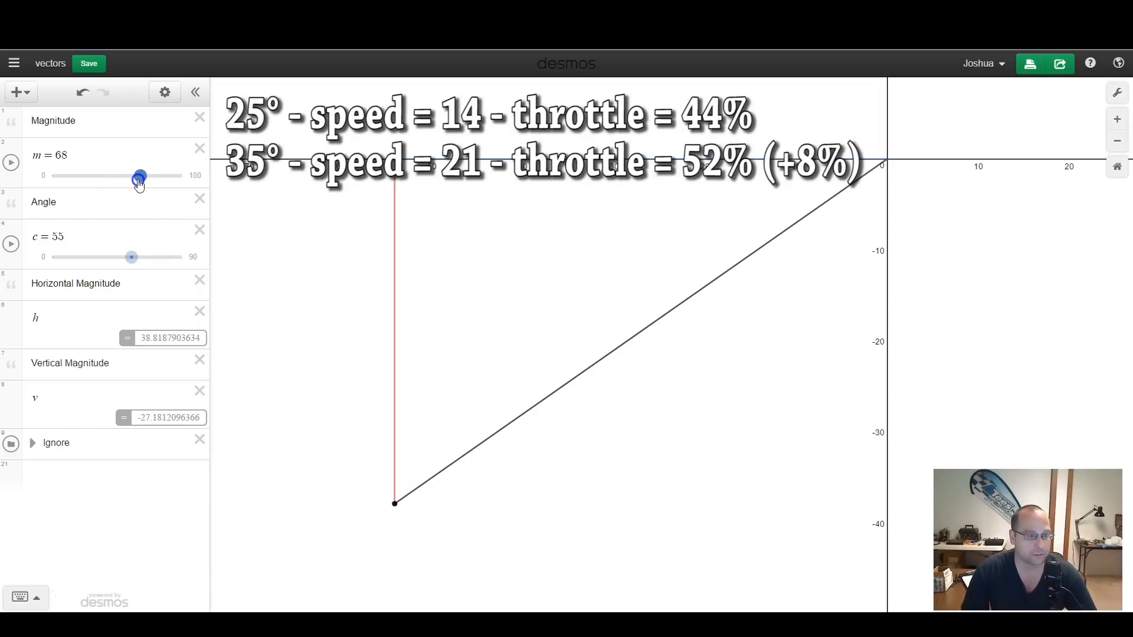
left_click_drag(139, 176, 148, 176)
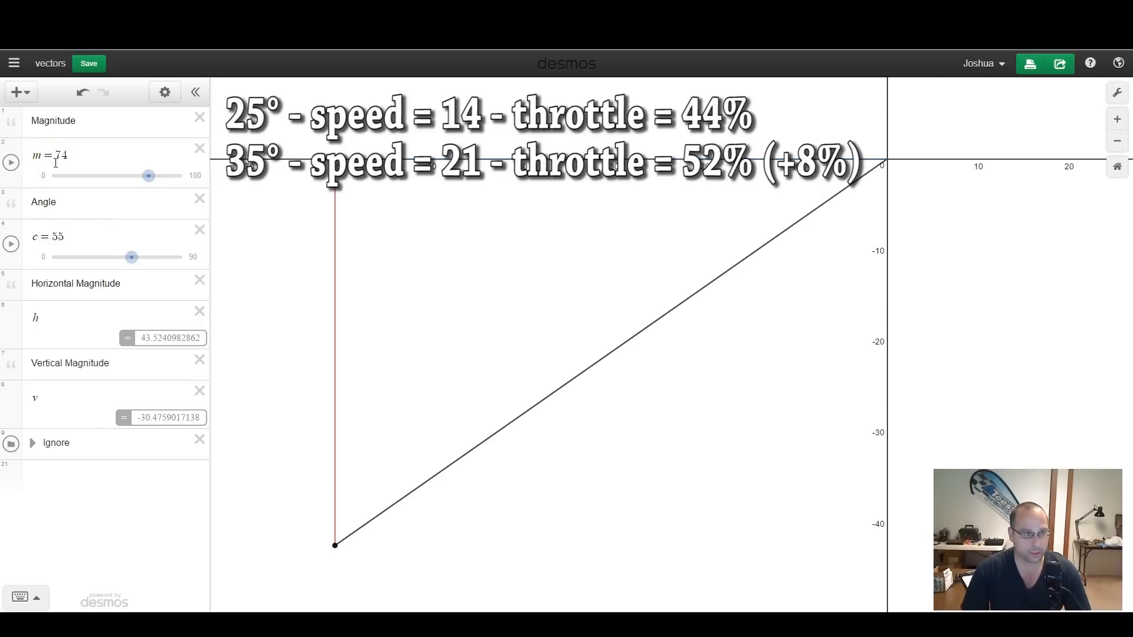
left_click(168, 418)
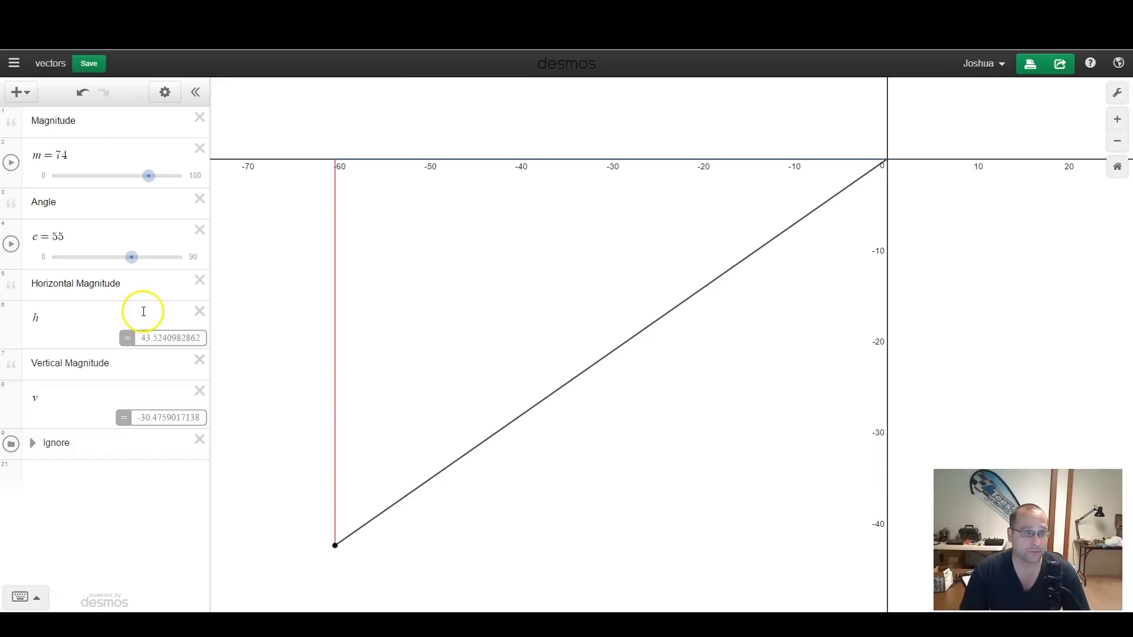
Lower the angle c from 55 through 50, 45 and 38 down to 23 degrees
left_click_drag(131, 258, 122, 257)
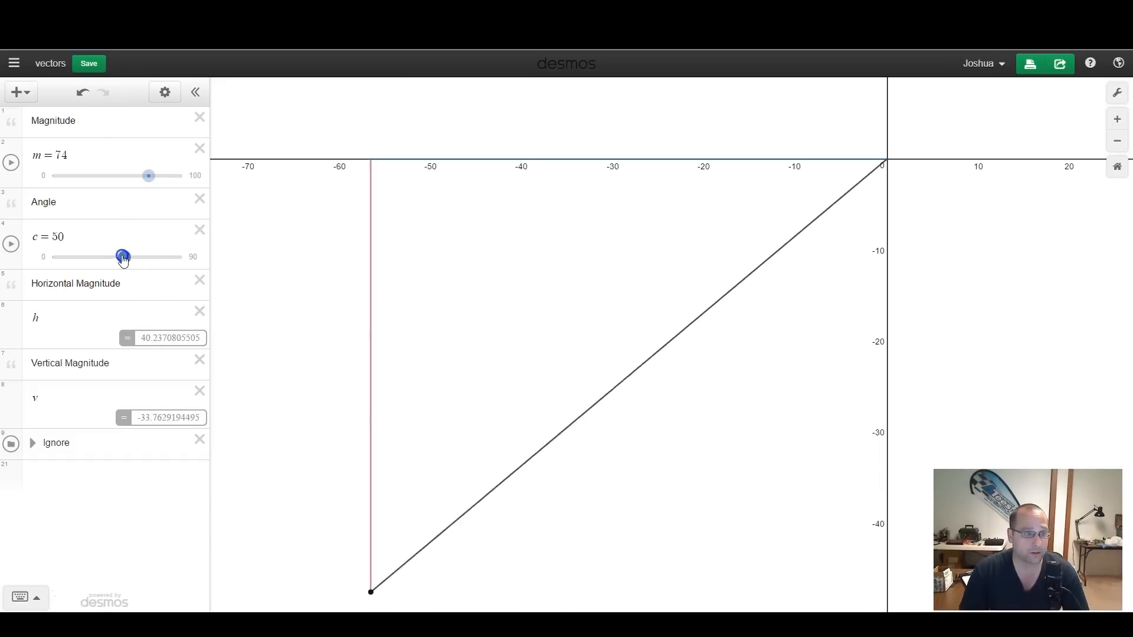
left_click_drag(122, 256, 117, 256)
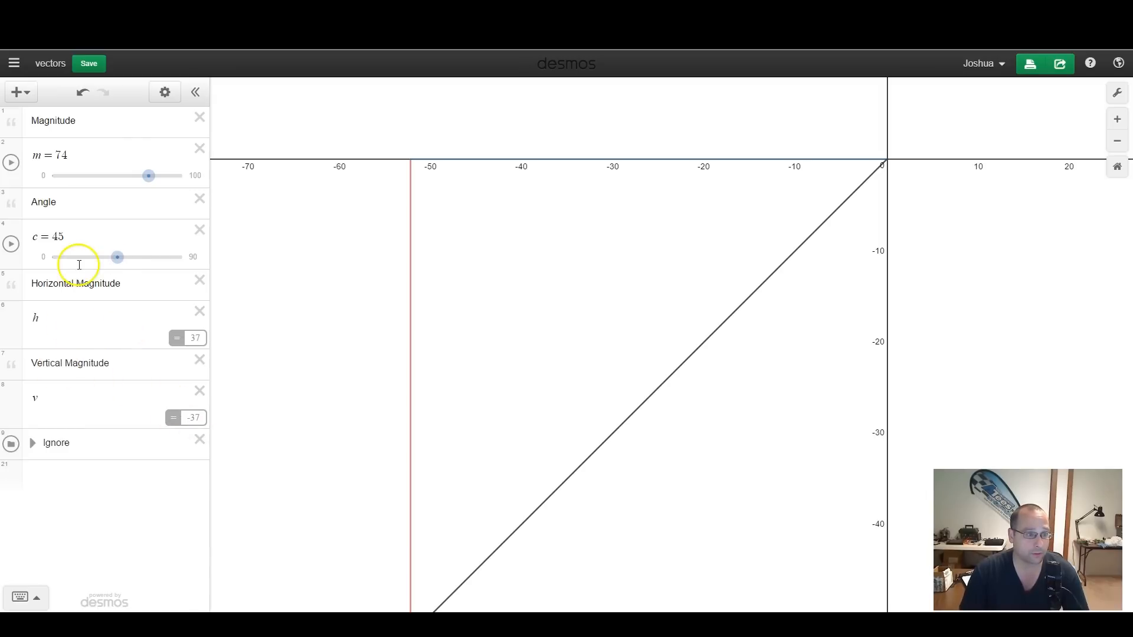
left_click(193, 338)
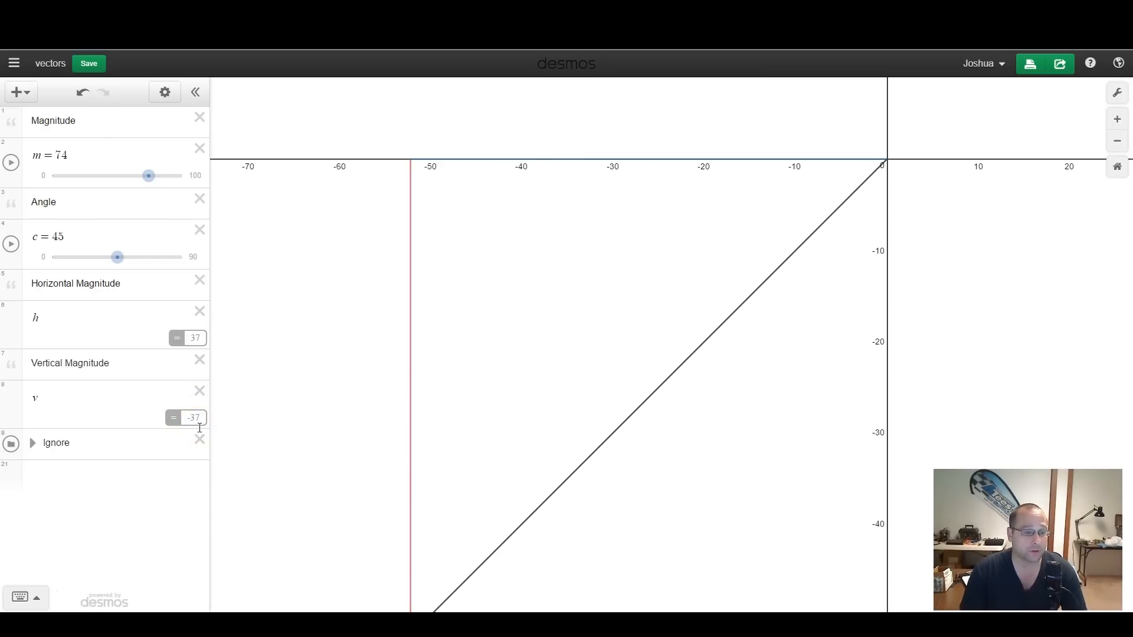
left_click_drag(116, 257, 107, 257)
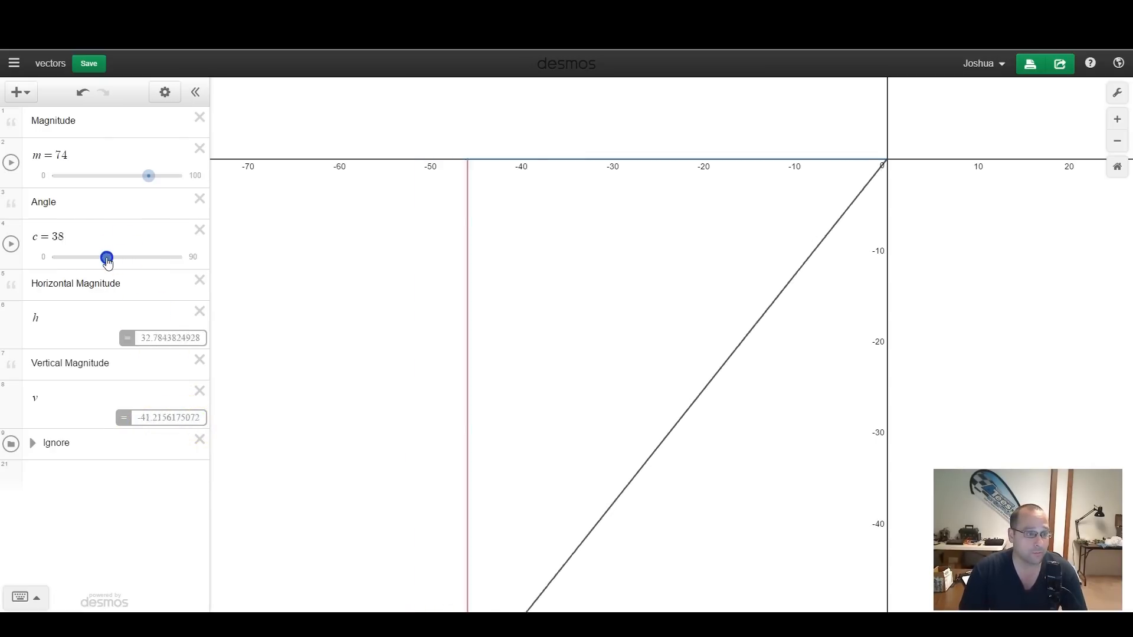
left_click_drag(107, 258, 85, 257)
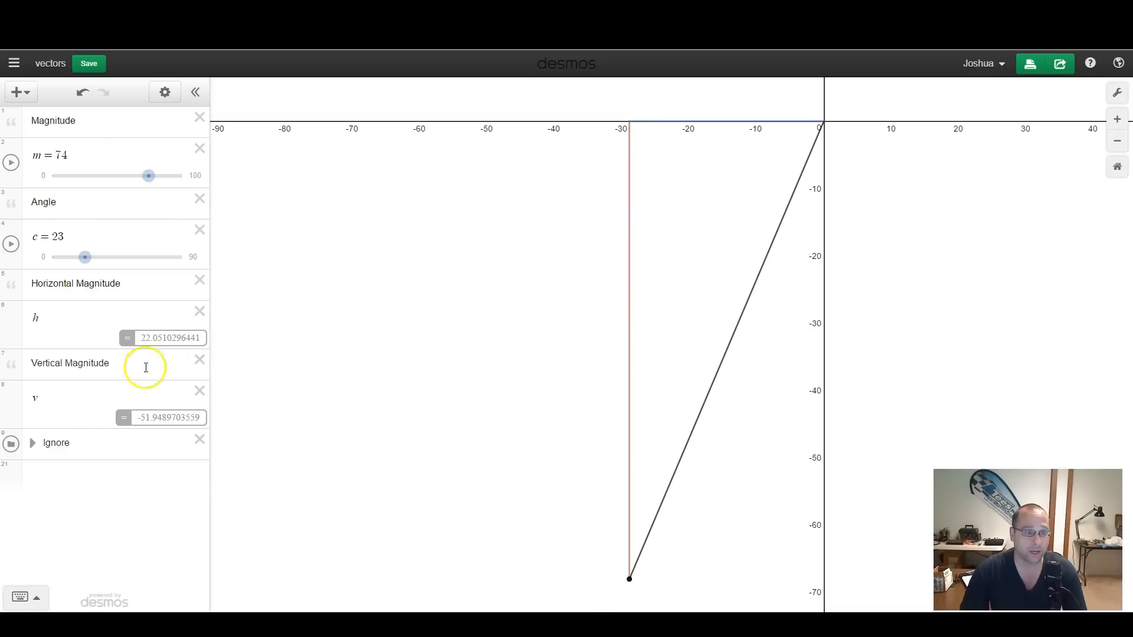
Raise the angle c back up past 62 to 69.4 degrees at magnitude 74
left_click_drag(85, 256, 86, 256)
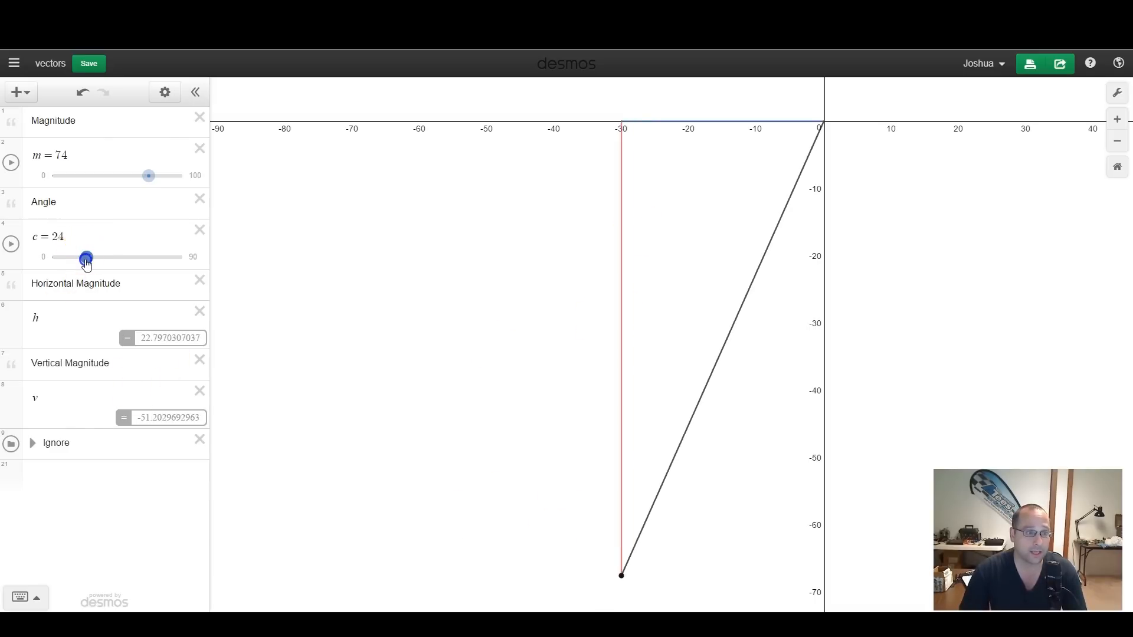
left_click_drag(86, 257, 141, 258)
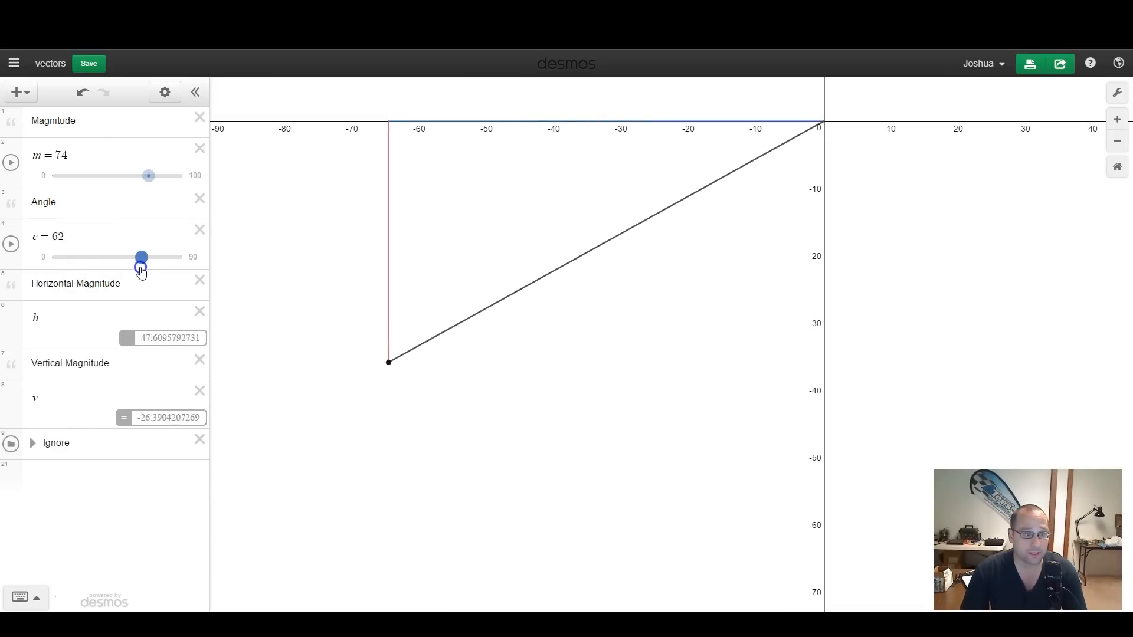
left_click_drag(141, 256, 152, 256)
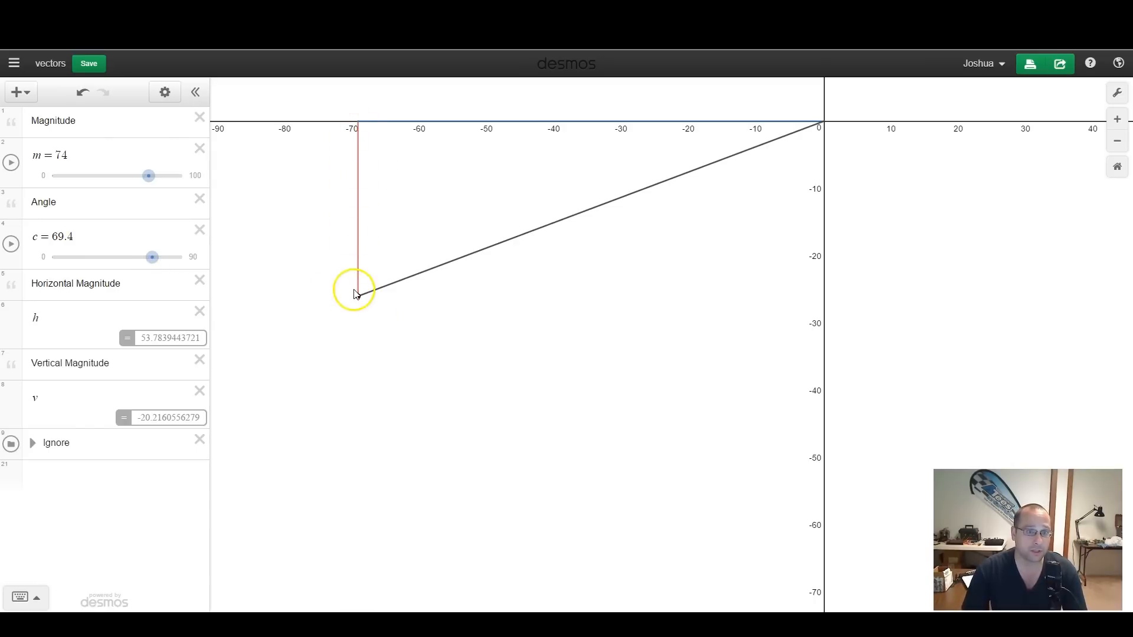
mouse_move(694, 128)
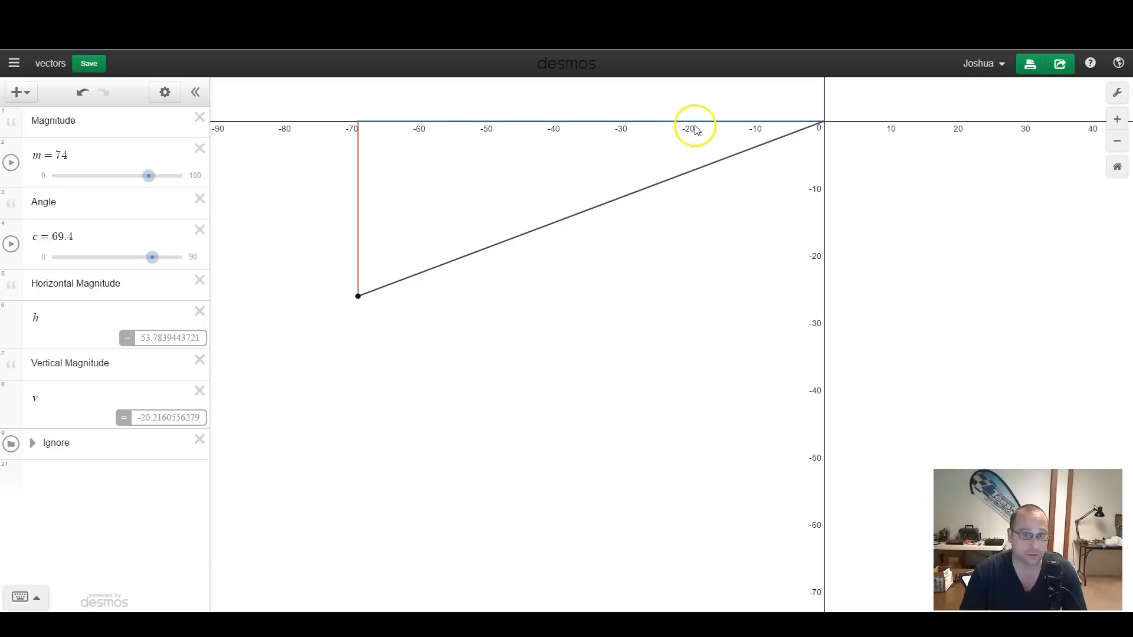
mouse_move(430, 140)
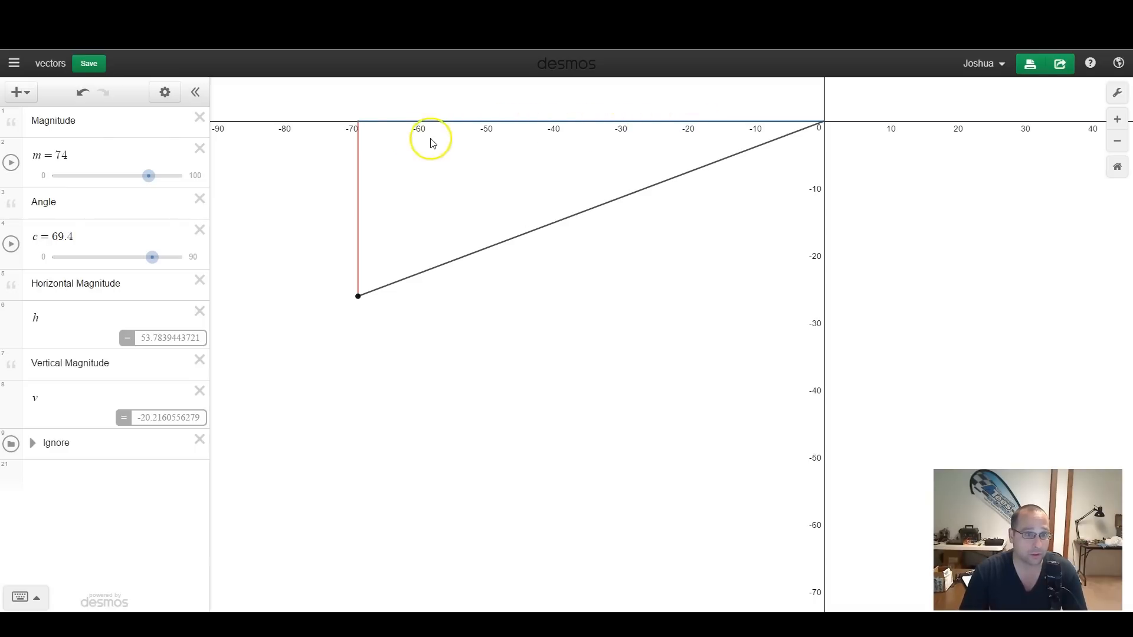
mouse_move(331, 304)
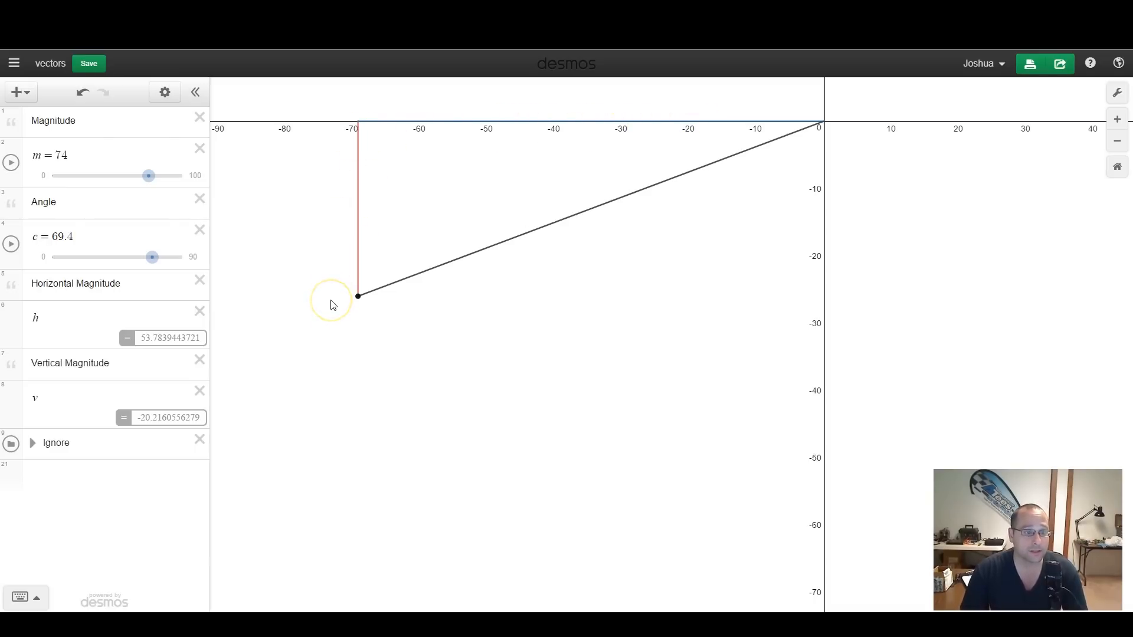
mouse_move(328, 308)
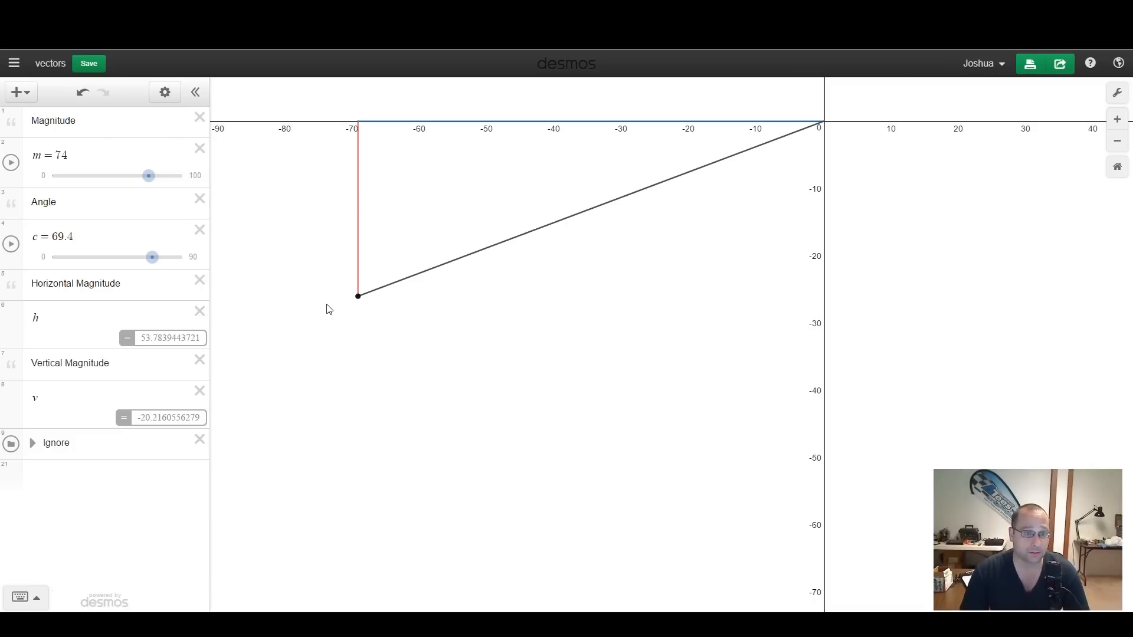
Bring the angle c back to 55, then raise it to 65 degrees
left_click_drag(152, 258, 133, 257)
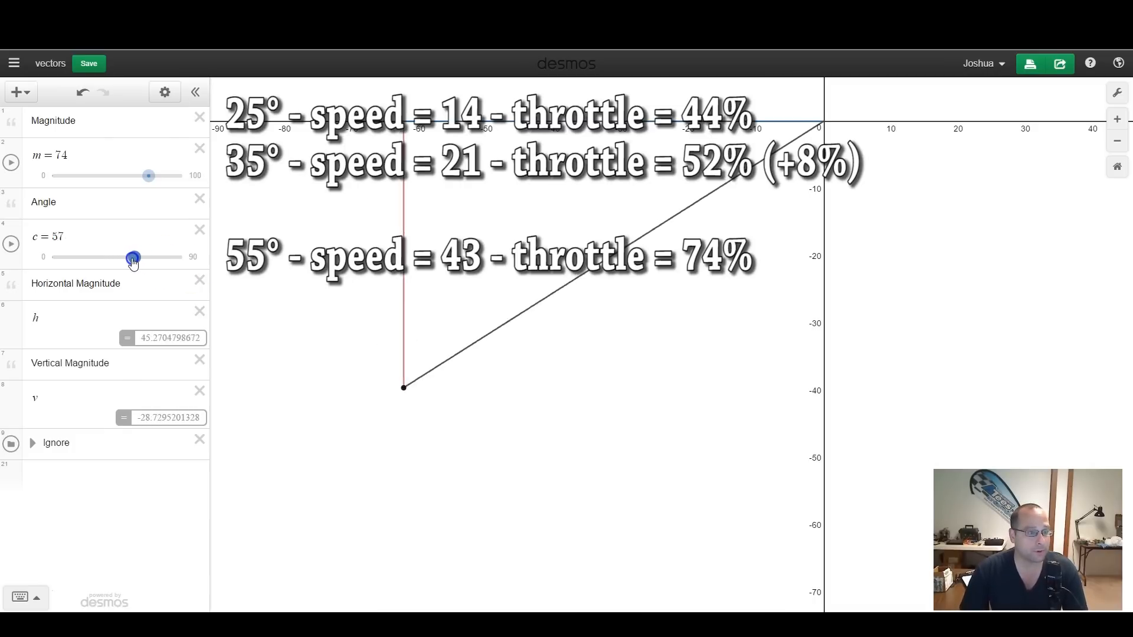
left_click_drag(149, 259, 131, 259)
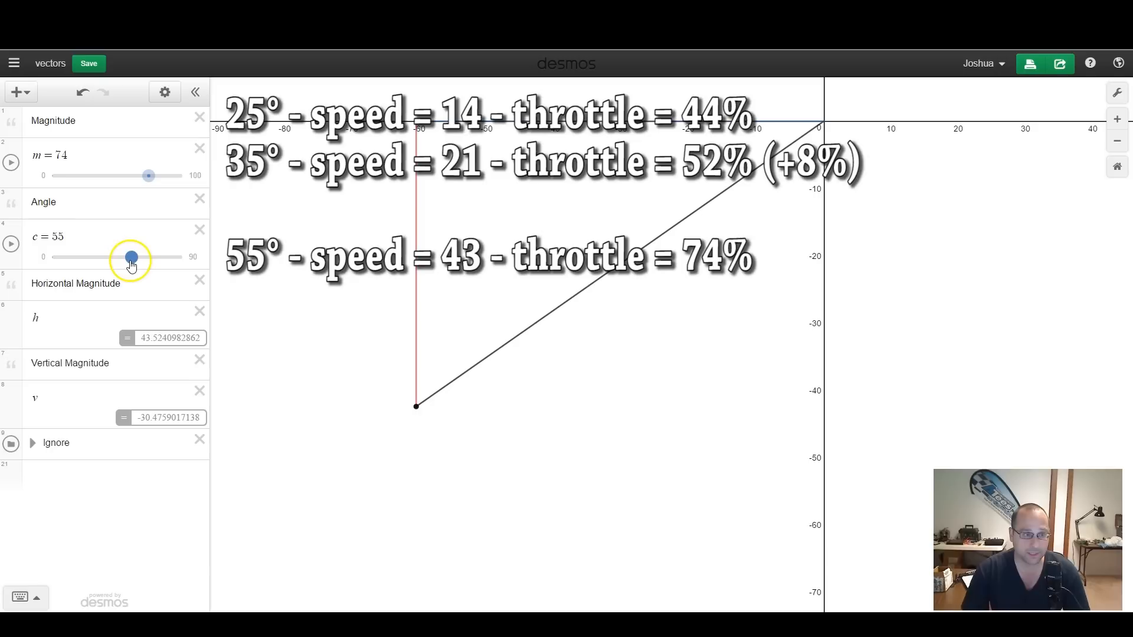
left_click_drag(131, 257, 143, 257)
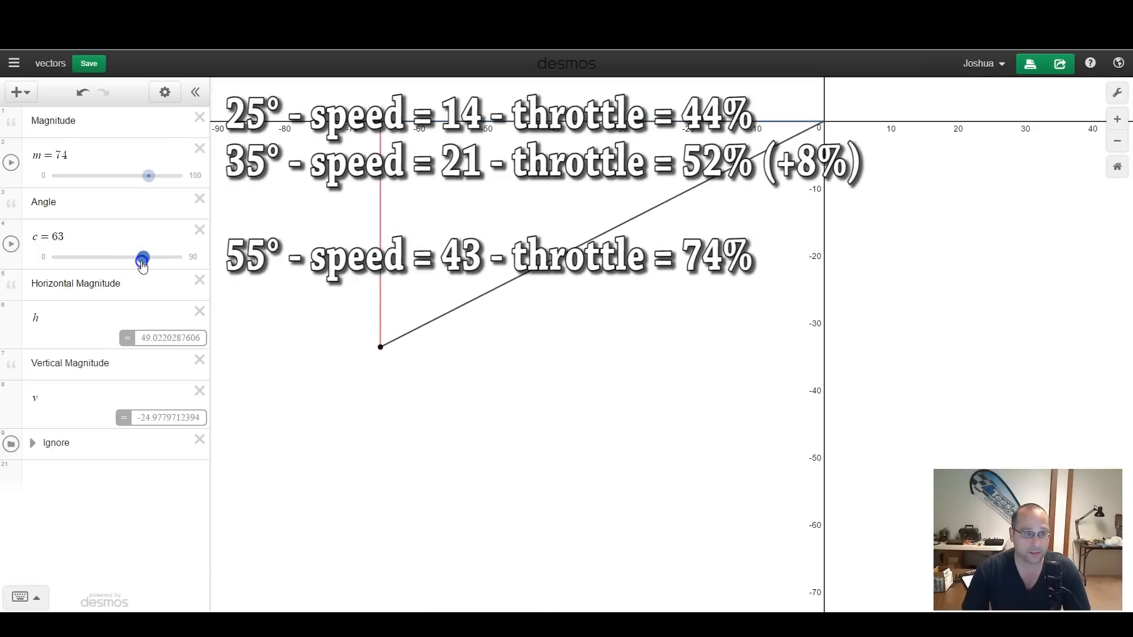
left_click_drag(143, 258, 144, 259)
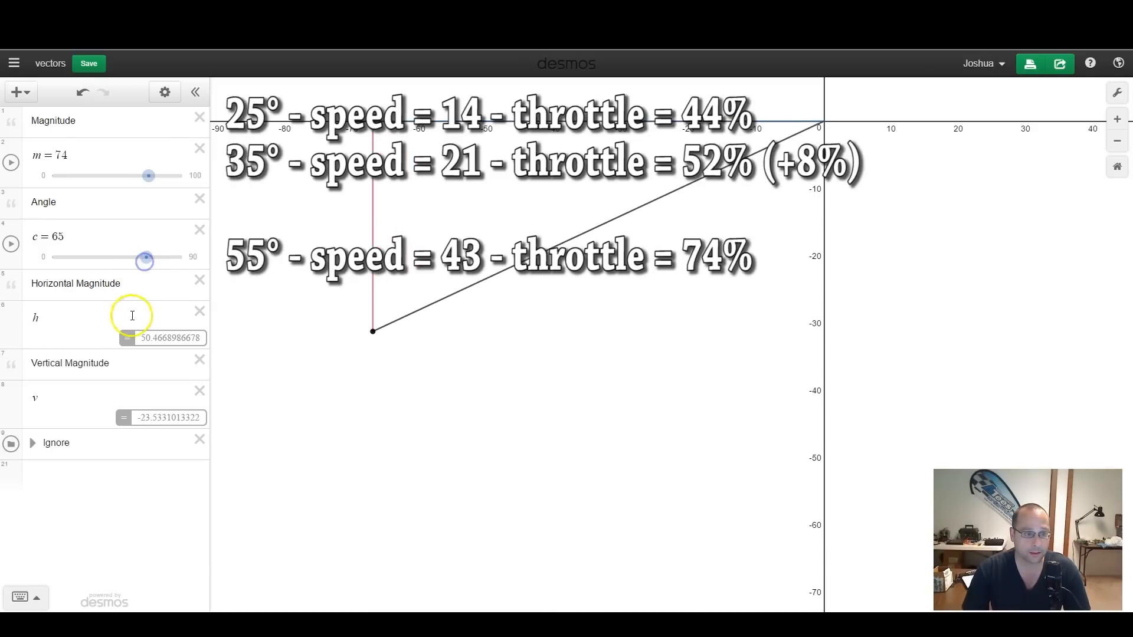
Raise the magnitude m through 78, 88 and 94 to 96
left_click_drag(149, 176, 152, 176)
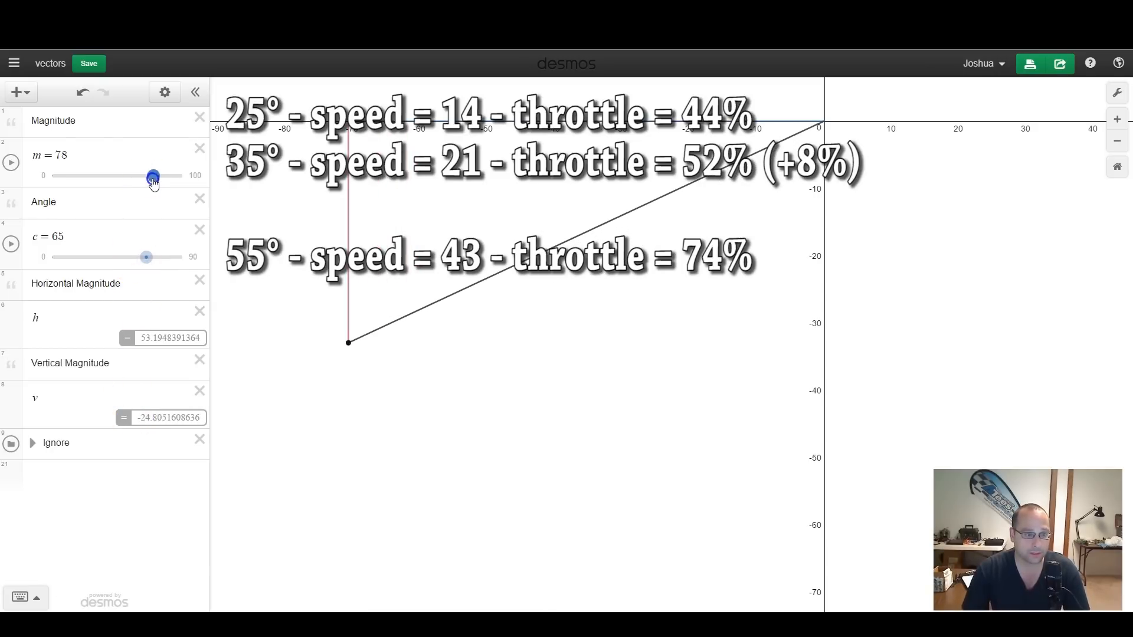
left_click_drag(152, 176, 165, 176)
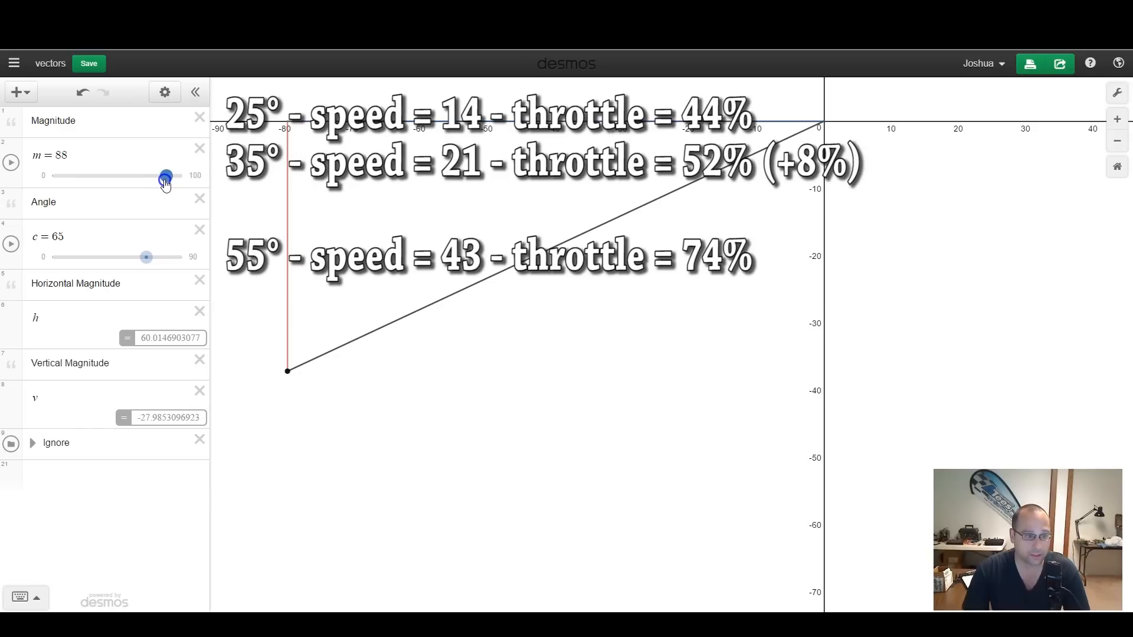
left_click_drag(166, 176, 174, 176)
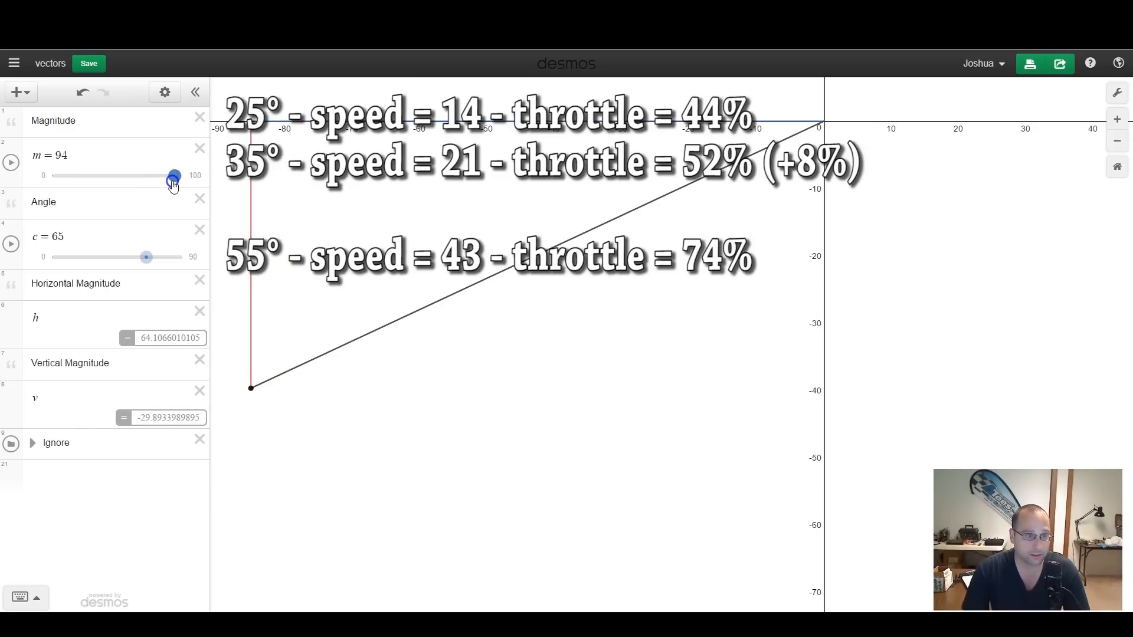
left_click_drag(173, 176, 178, 176)
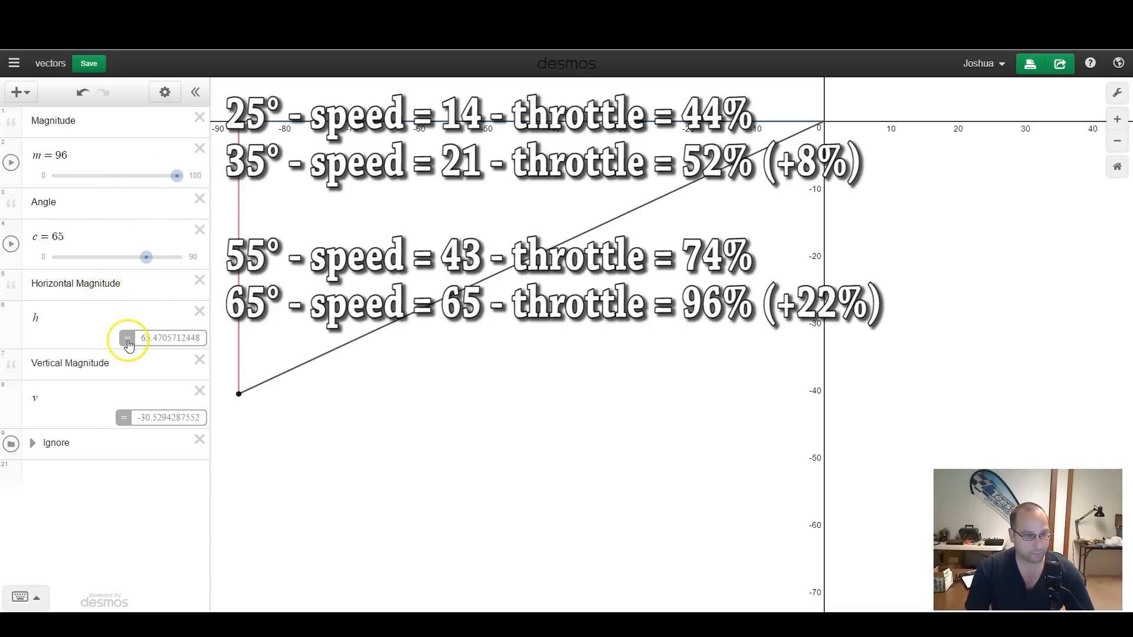
left_click(144, 339)
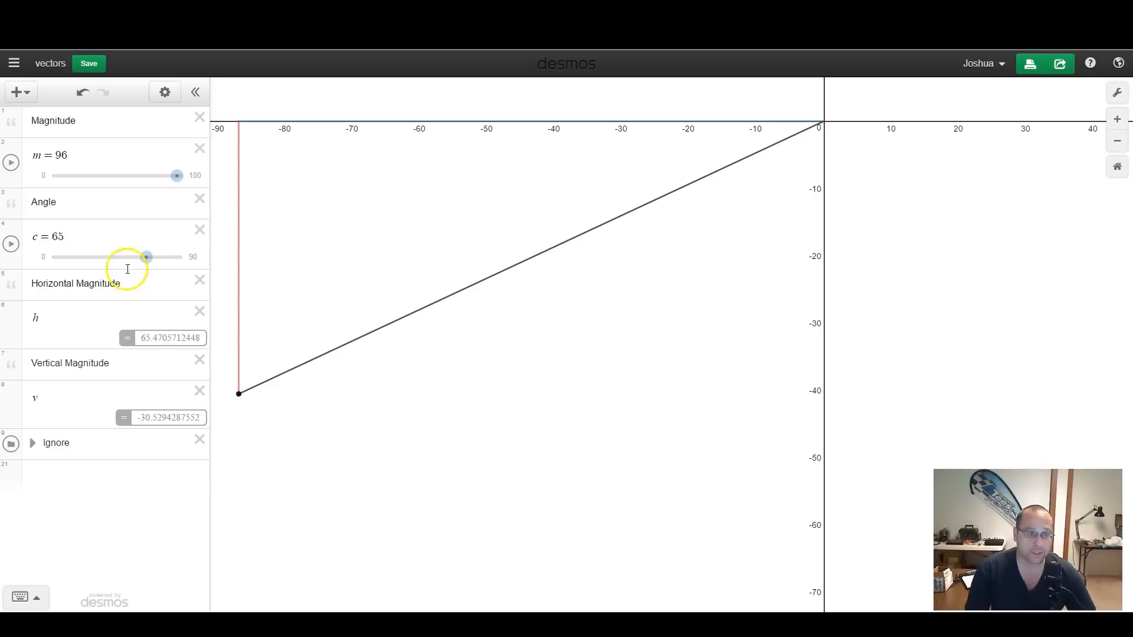
Lower the angle c from 65 to 53 degrees at magnitude 96
left_click_drag(146, 256, 131, 256)
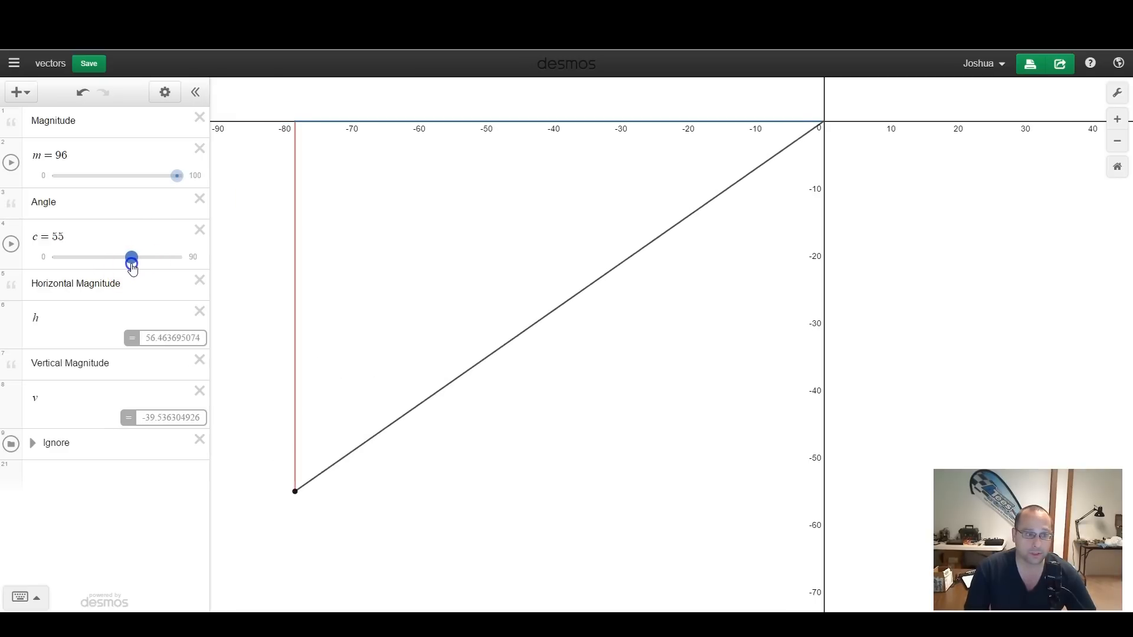
left_click_drag(131, 256, 128, 257)
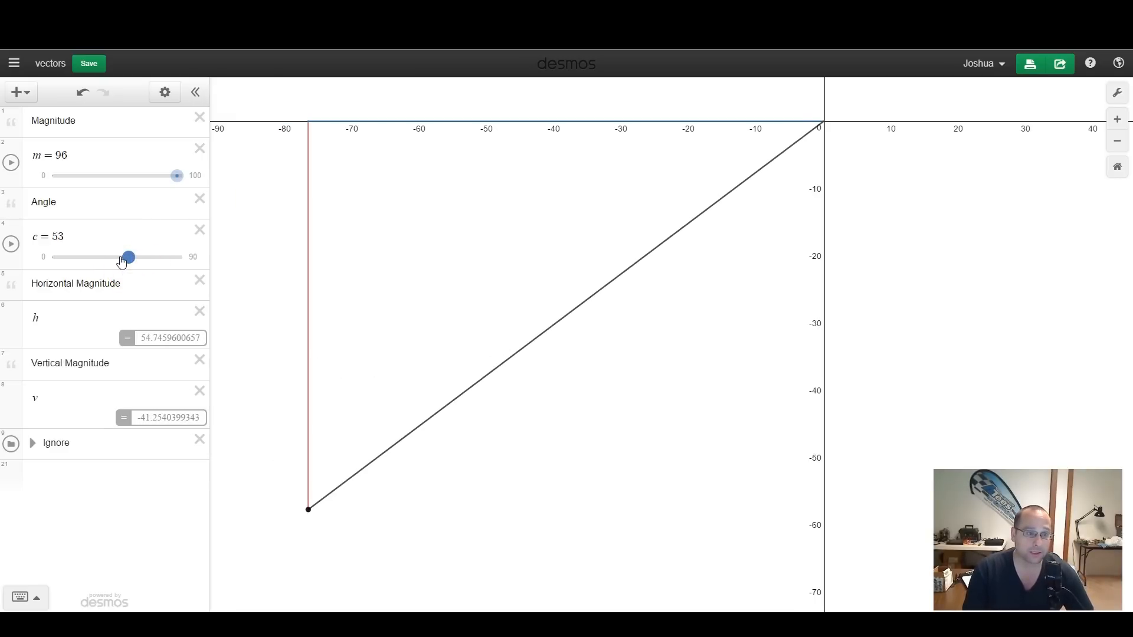